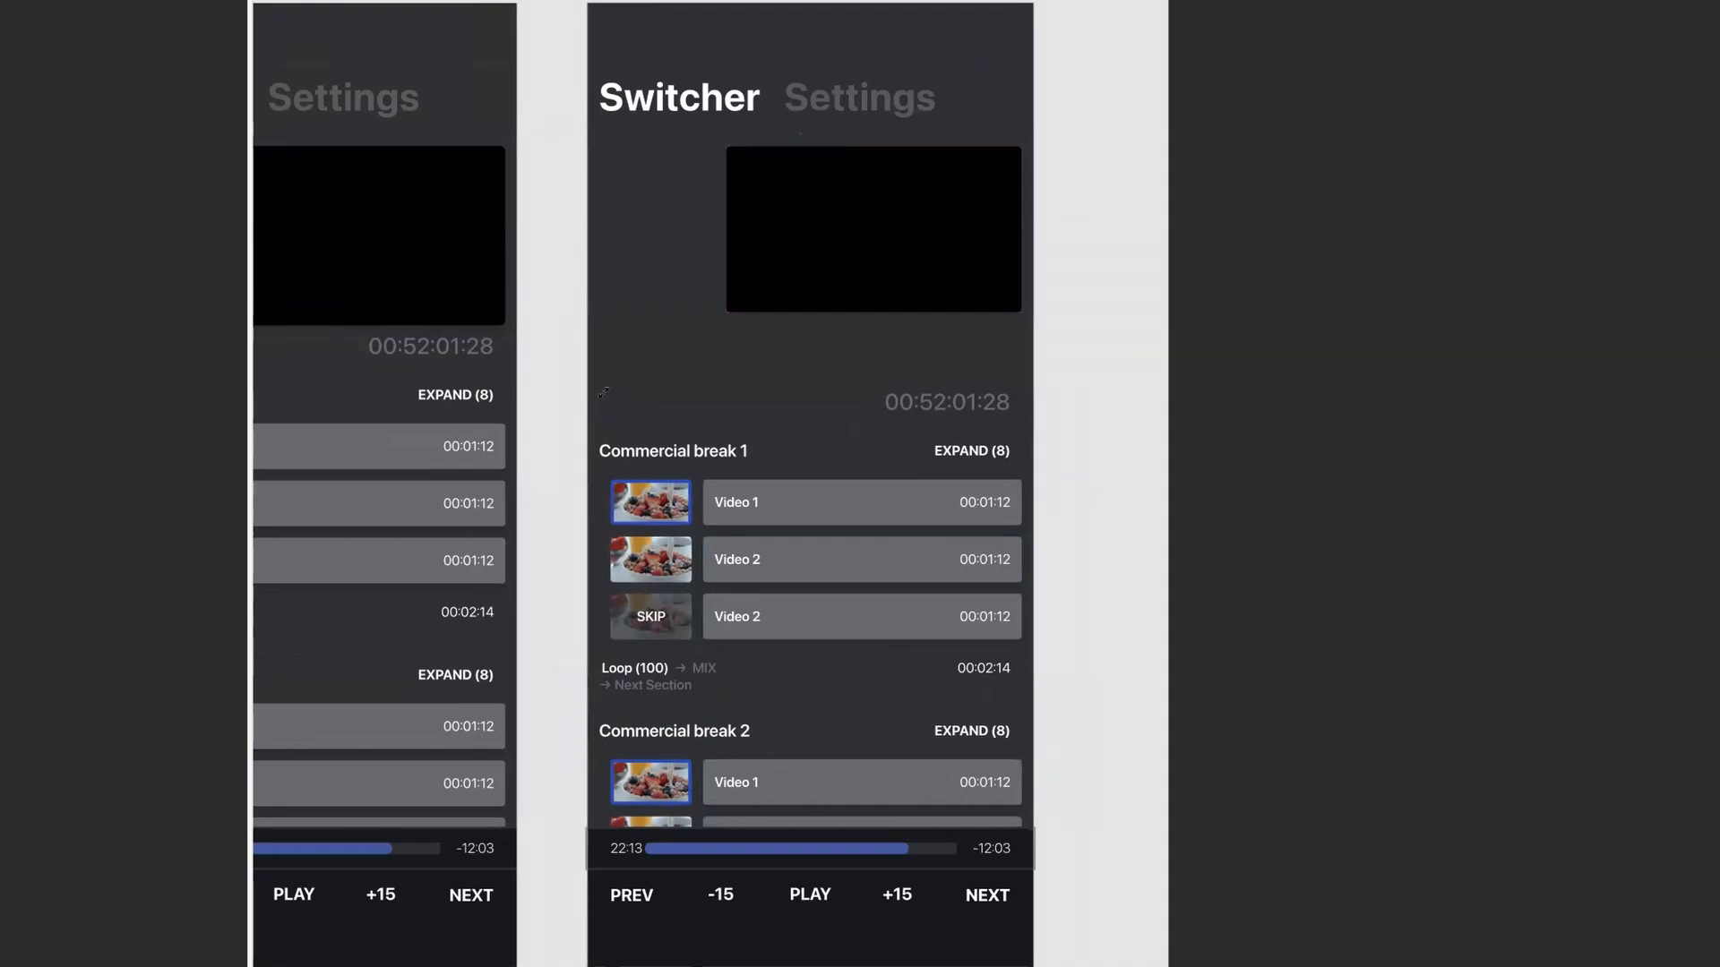
# - Select the black video preview rectangle in the Switcher frame for resizing
pyautogui.click(873, 229)
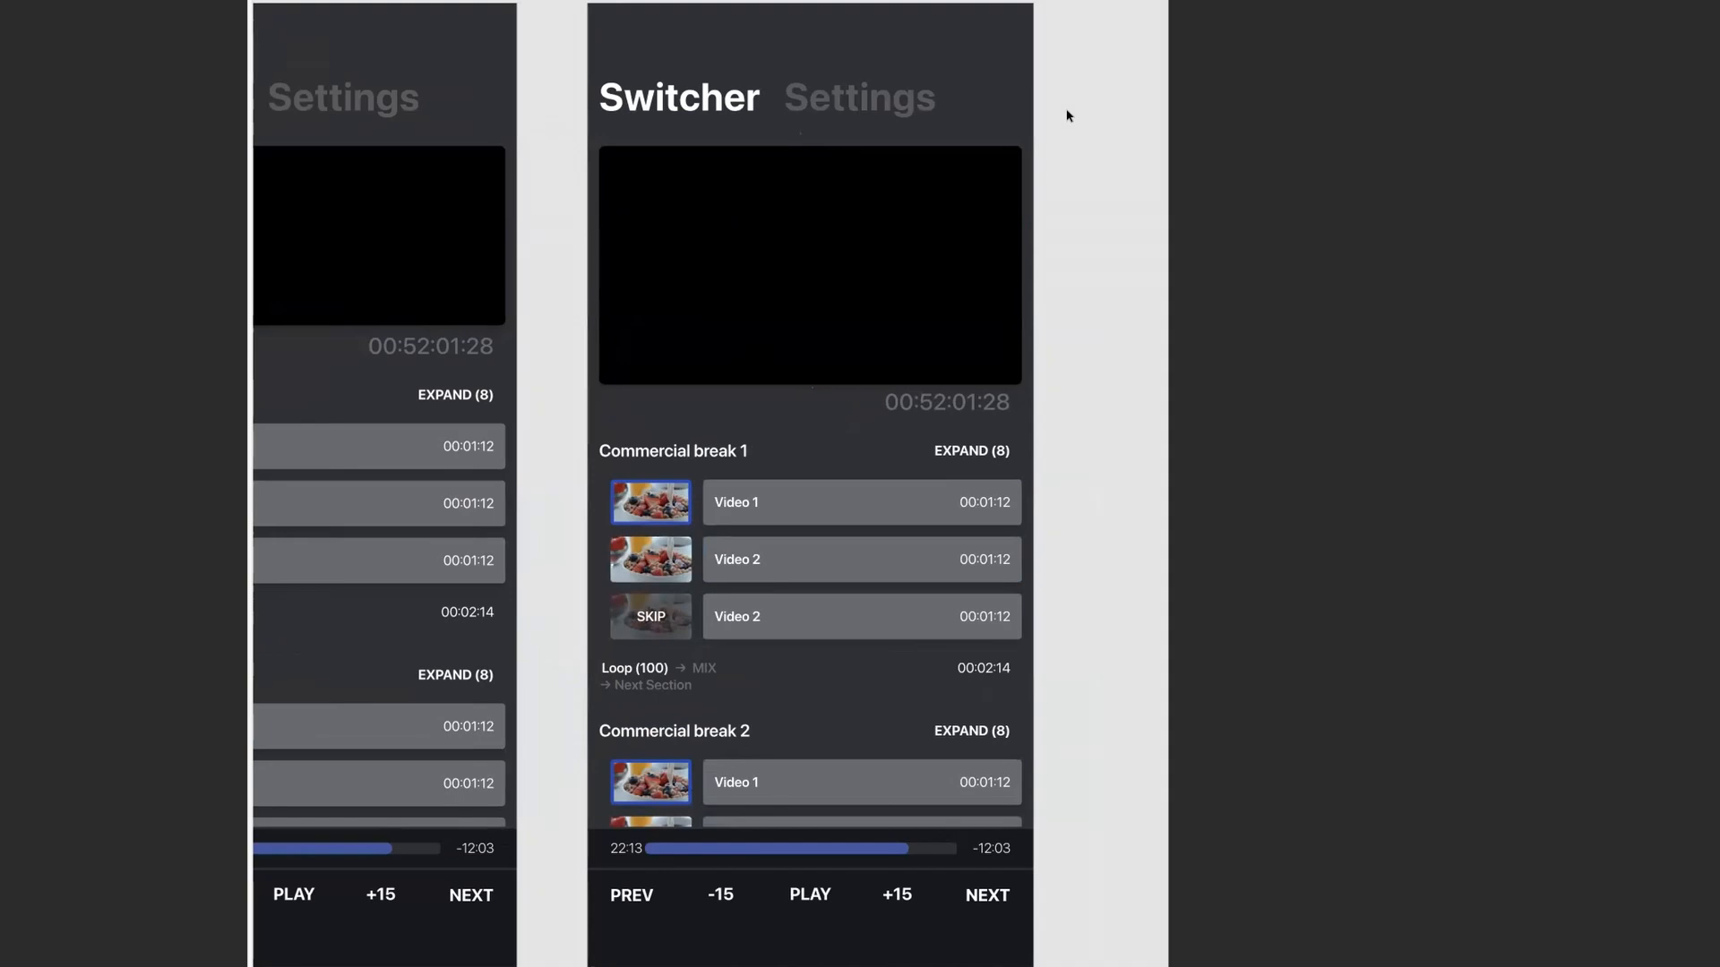
pyautogui.moveTo(1093, 505)
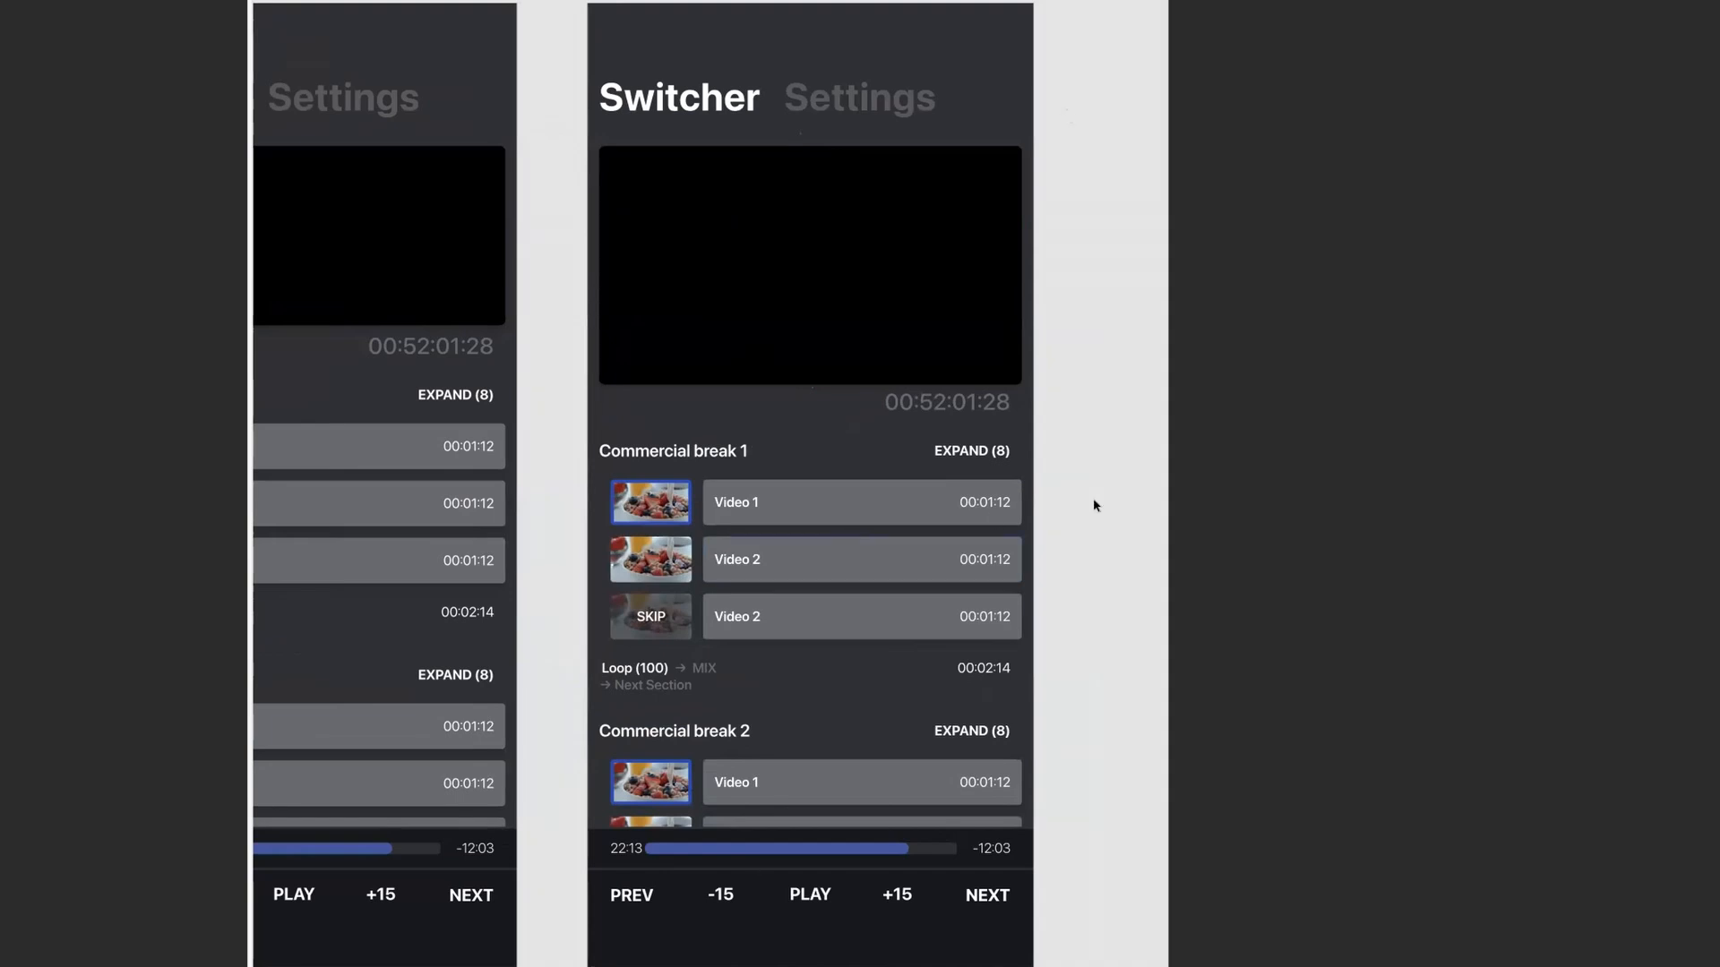
pyautogui.moveTo(847, 706)
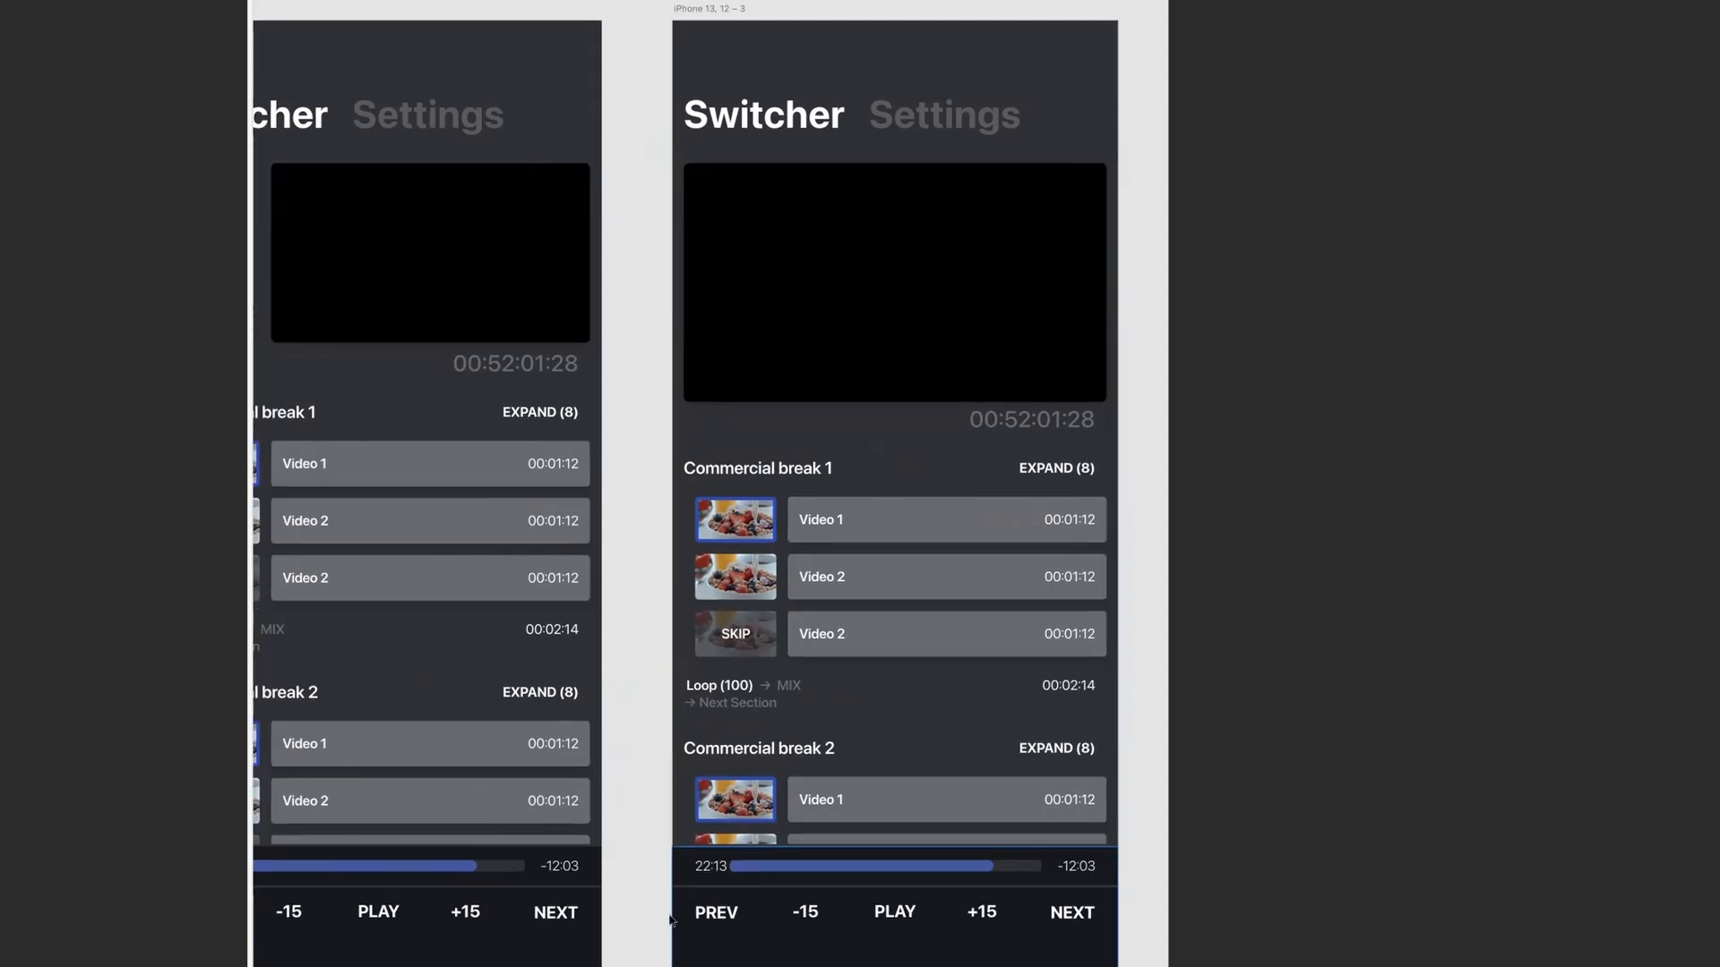
pyautogui.moveTo(1118, 907)
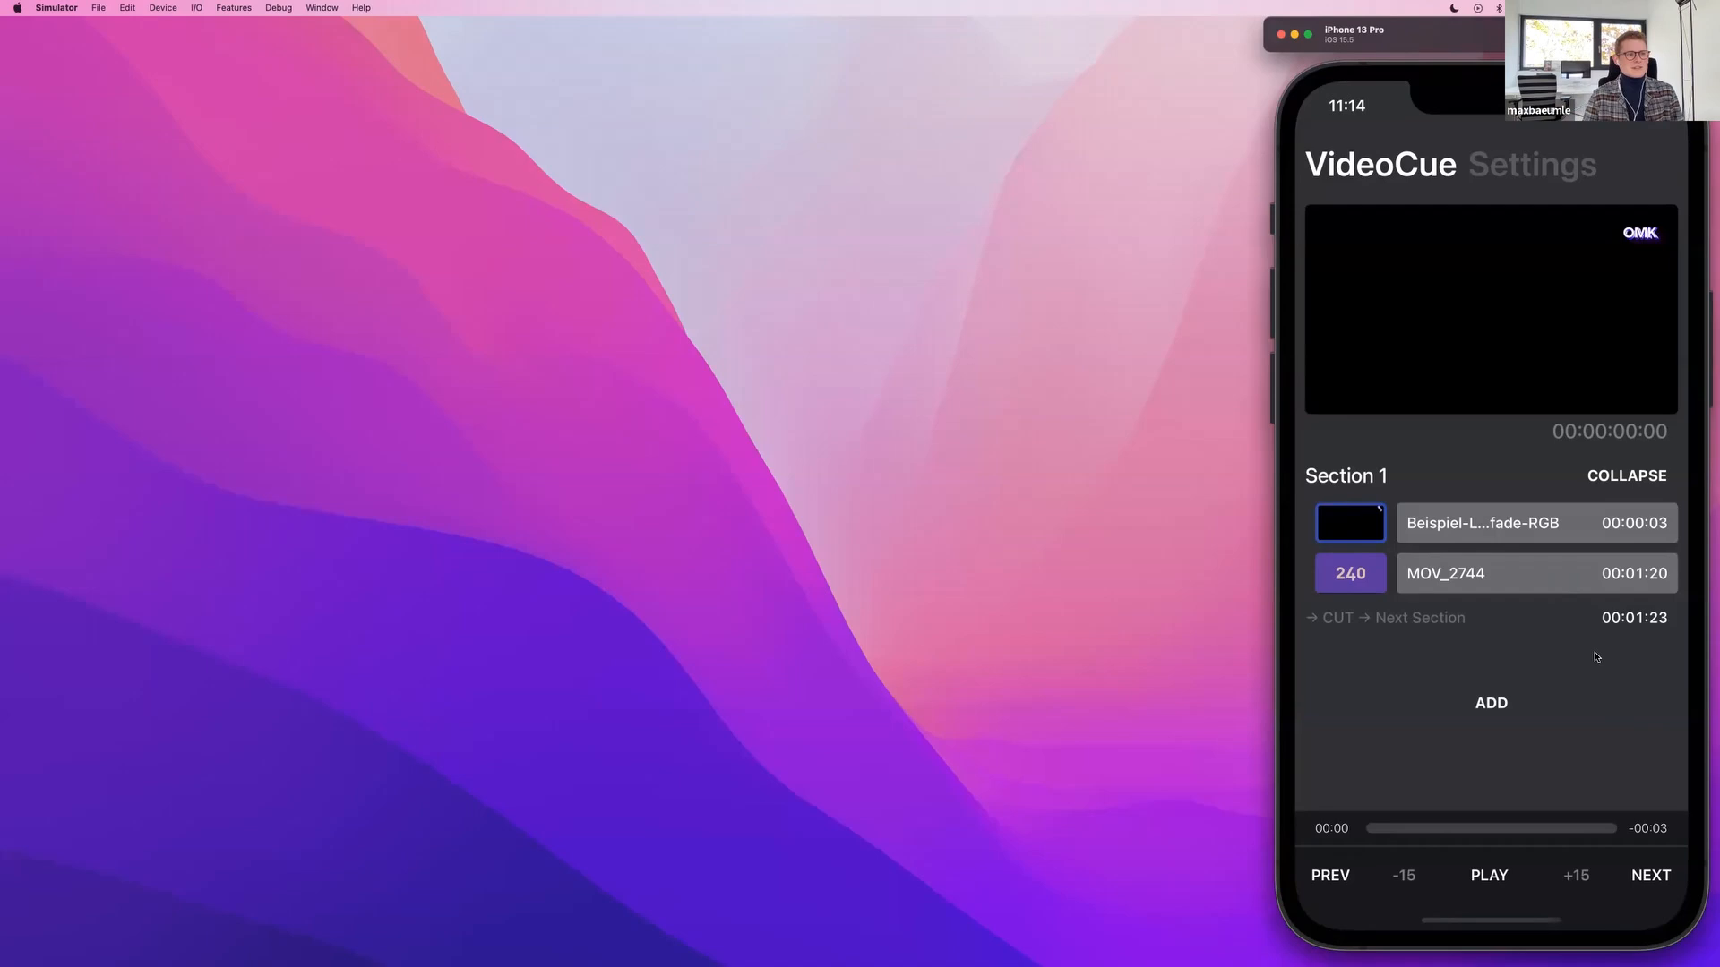
pyautogui.moveTo(1582, 648)
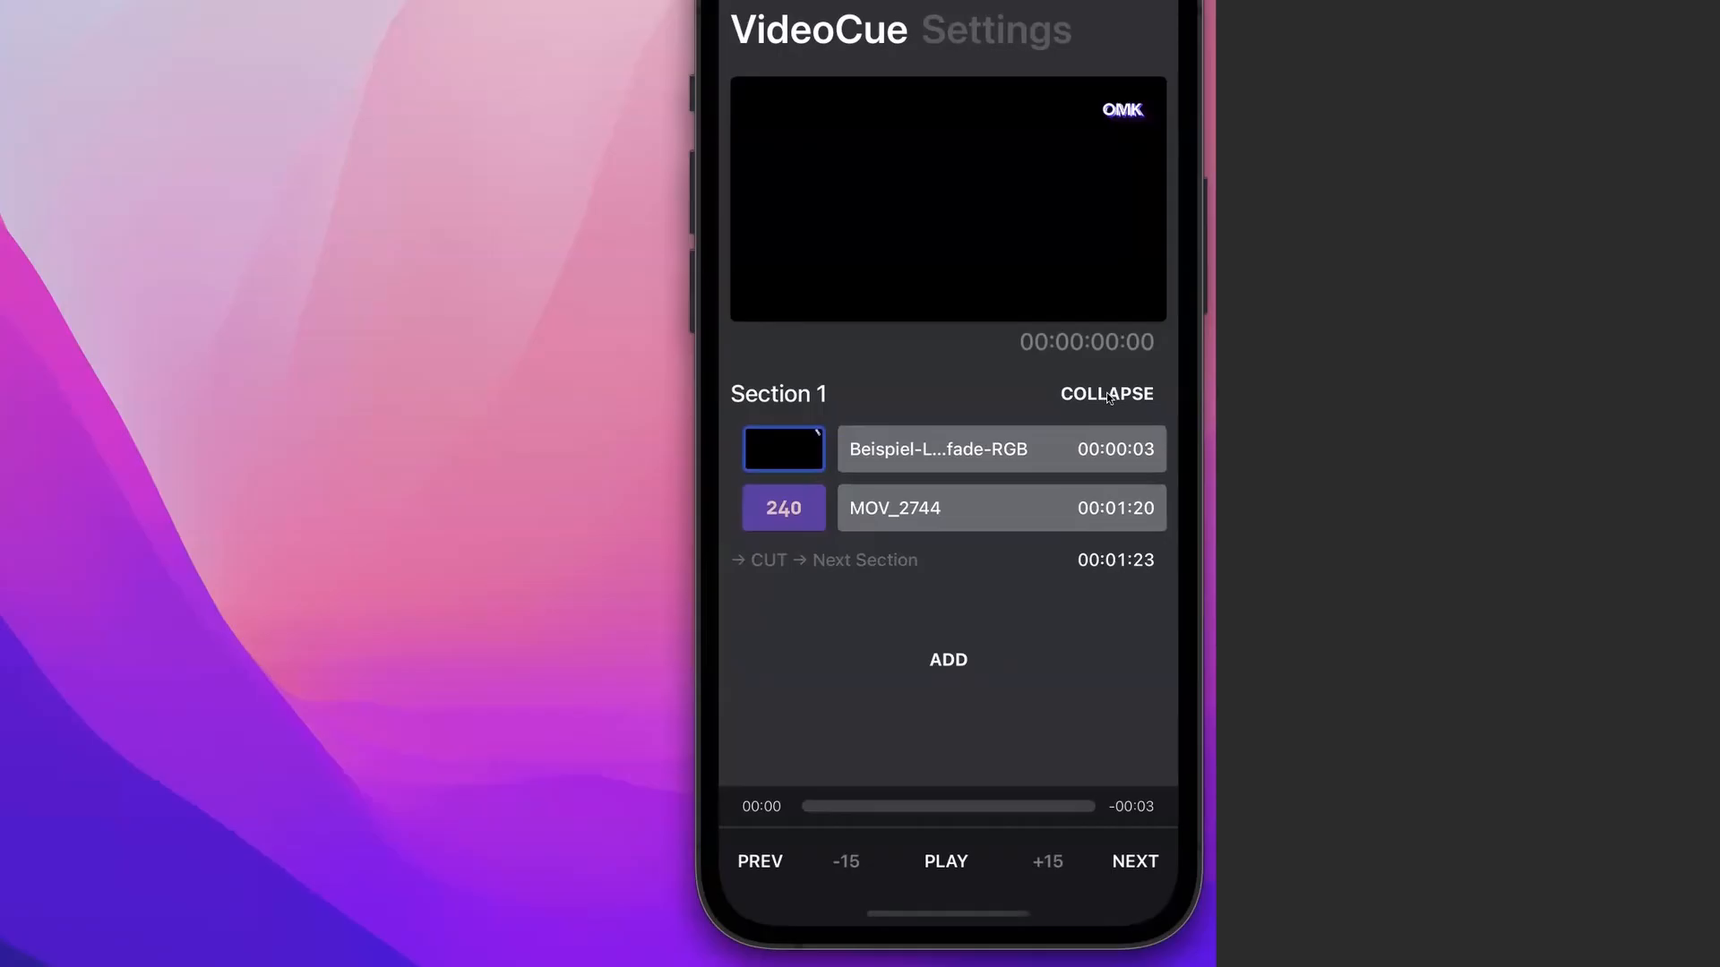
pyautogui.click(778, 395)
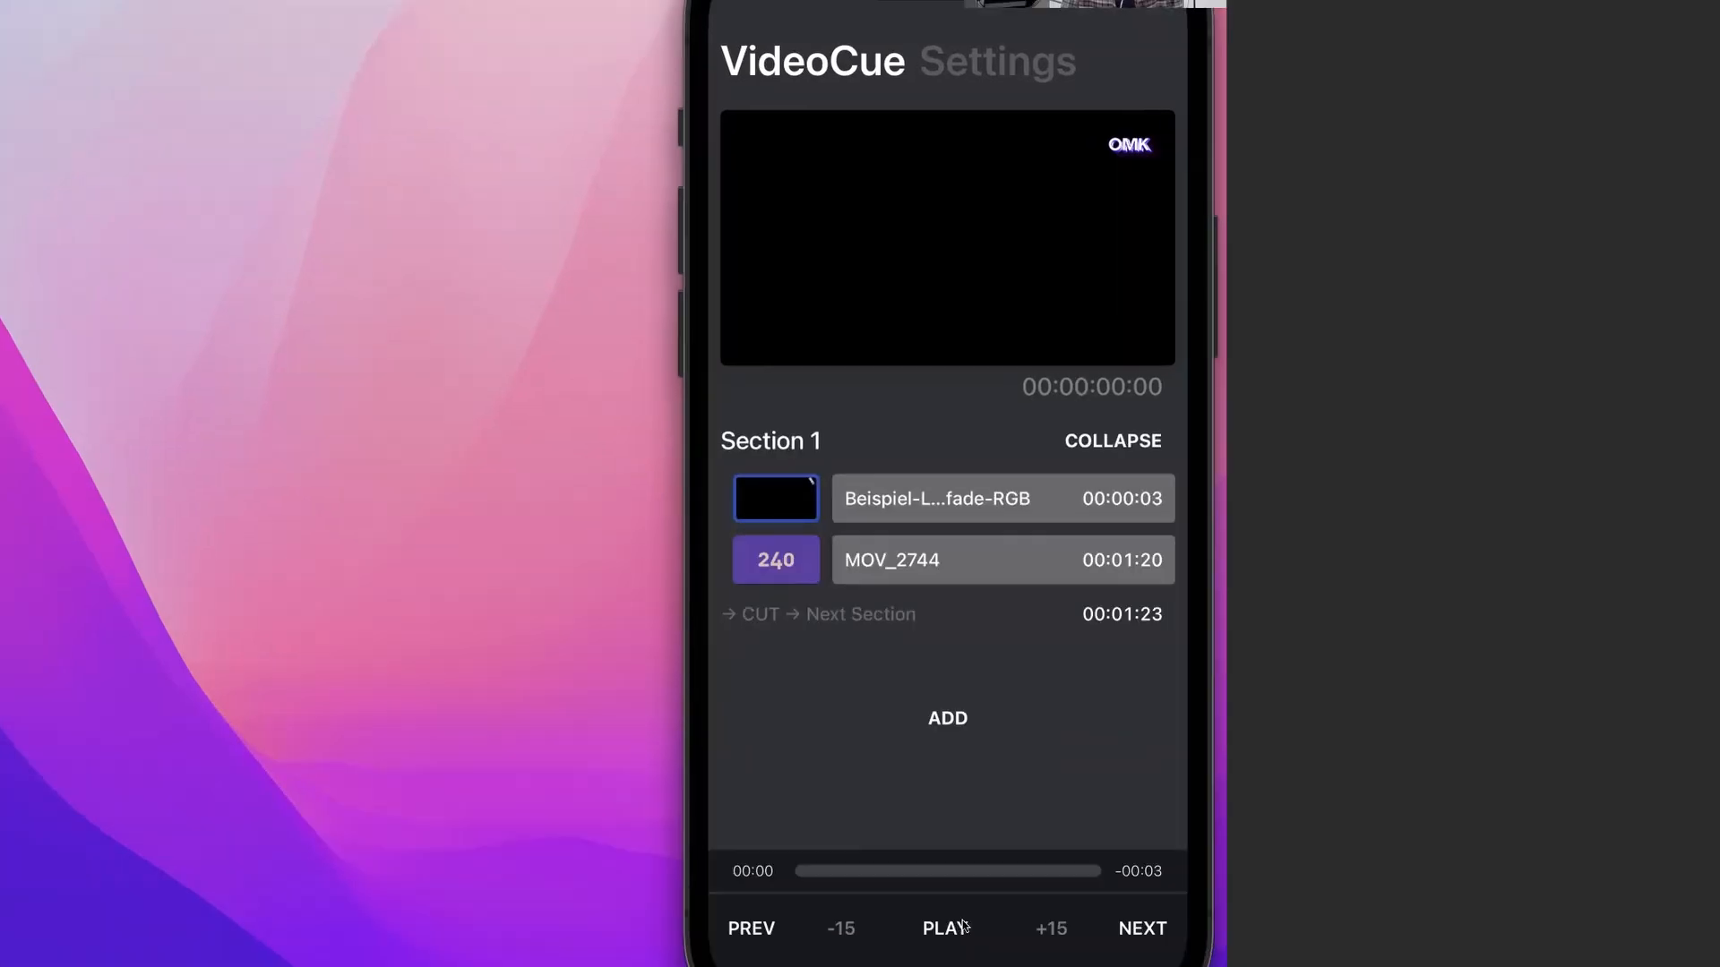
pyautogui.moveTo(971, 602)
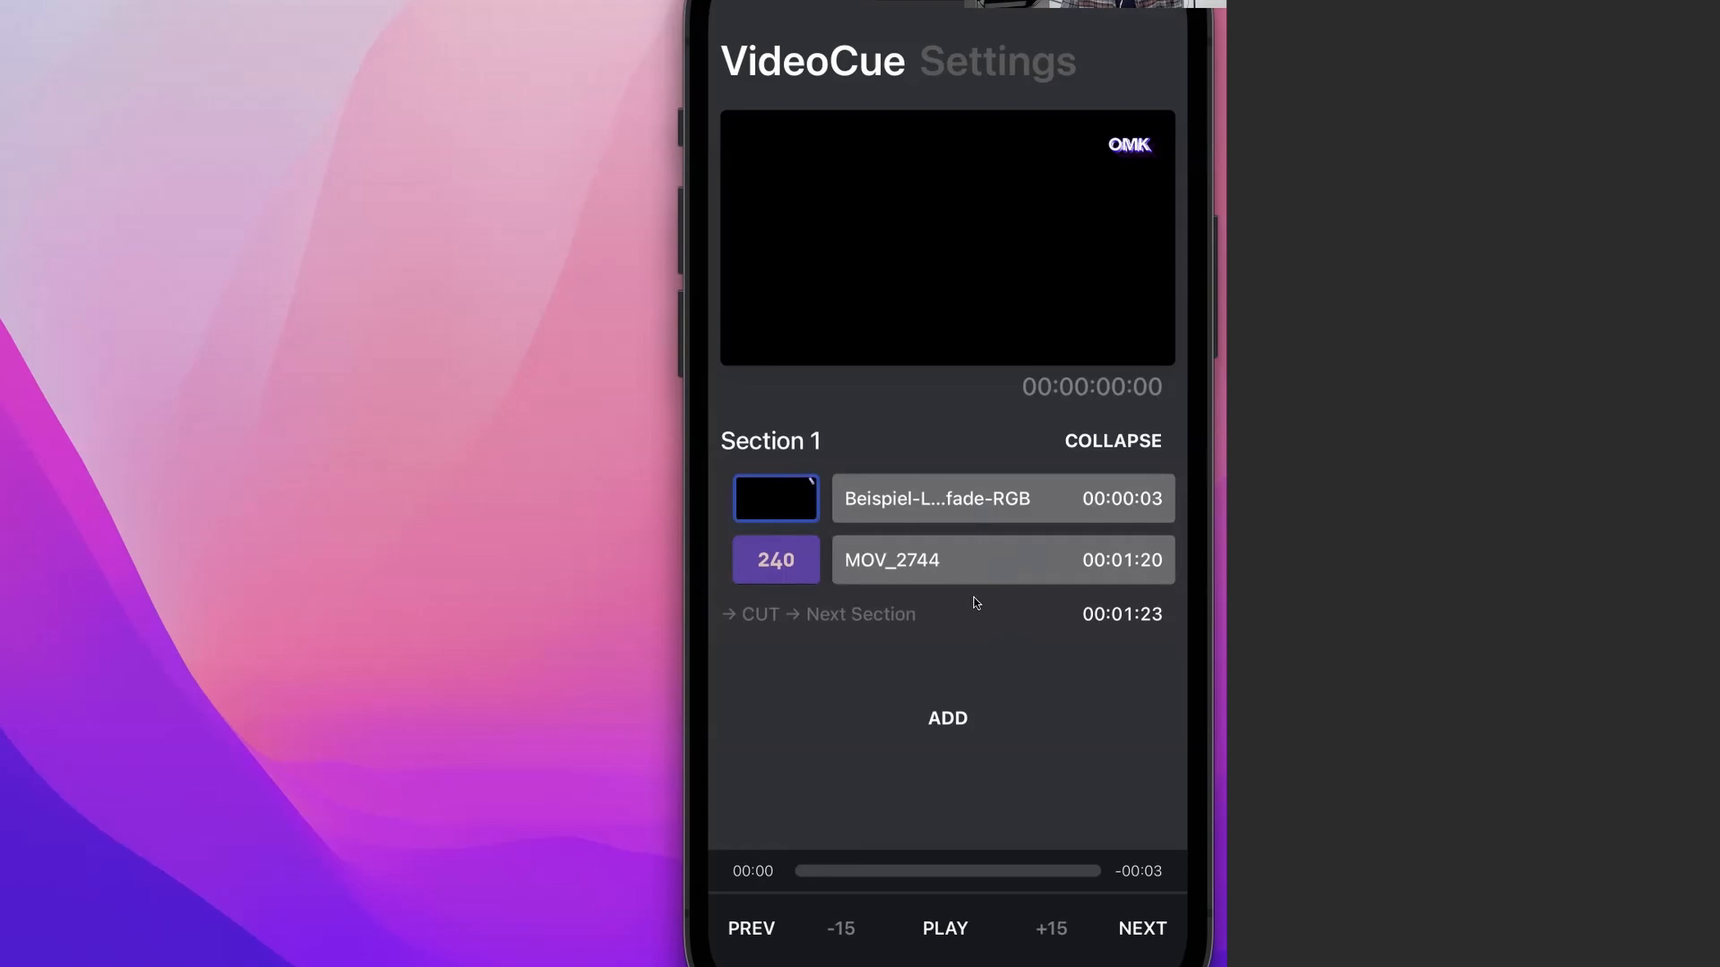
pyautogui.moveTo(1005, 666)
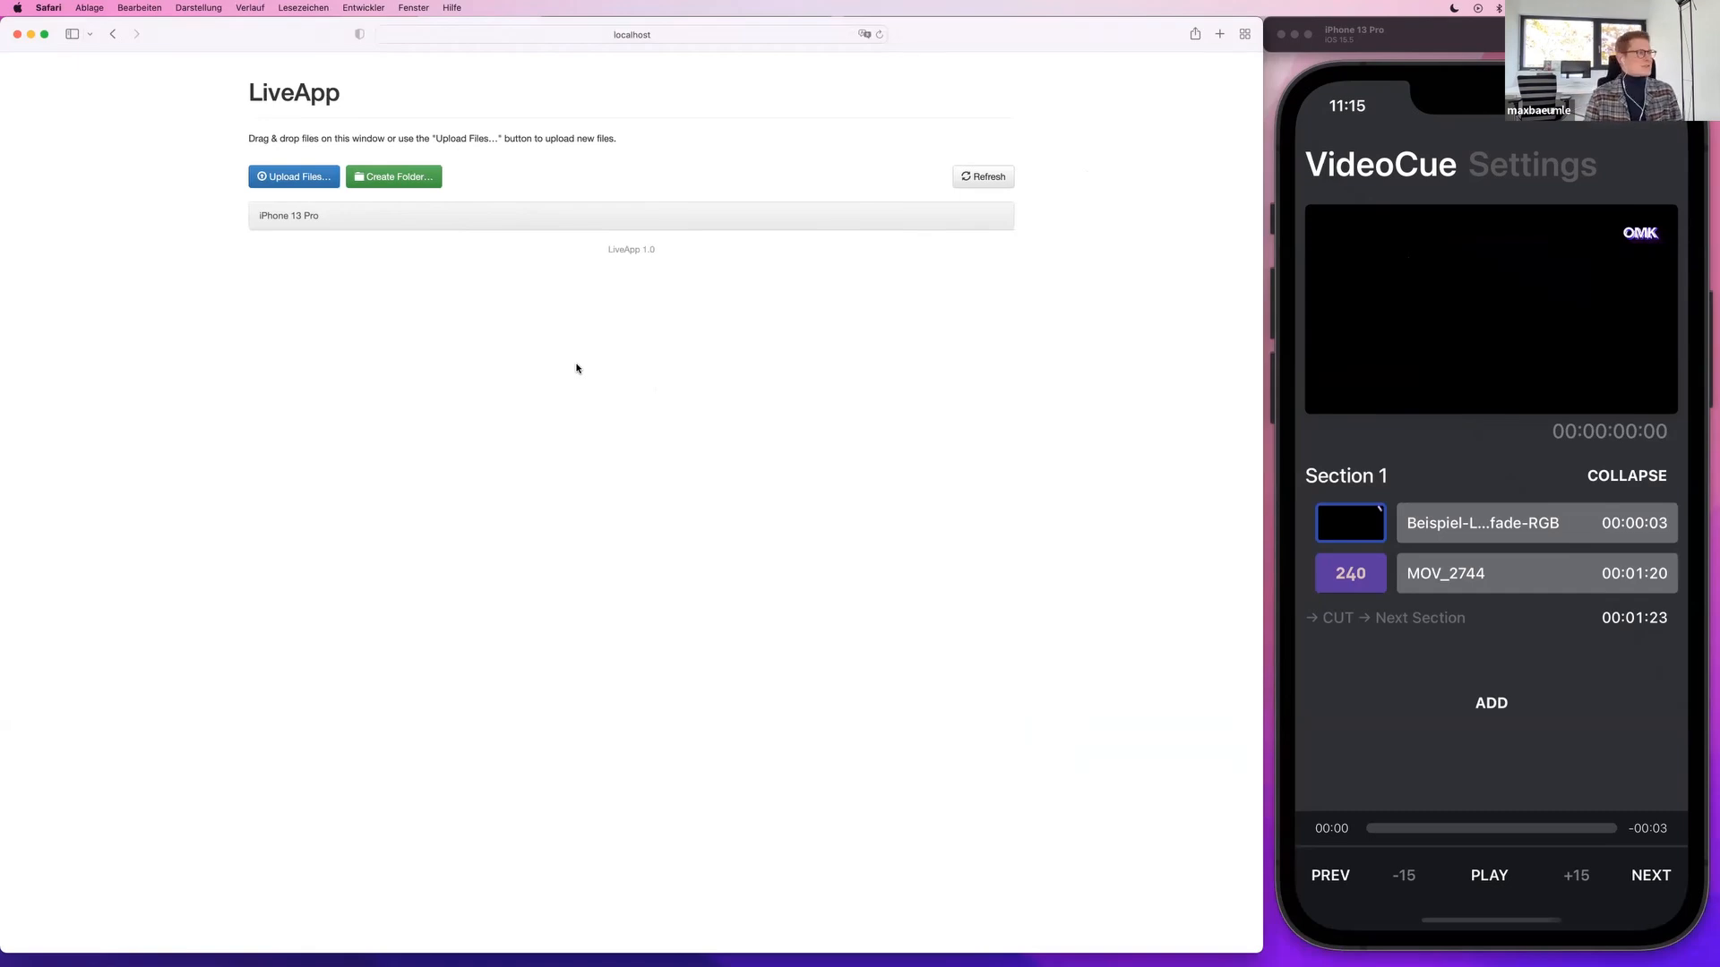
pyautogui.moveTo(315, 239)
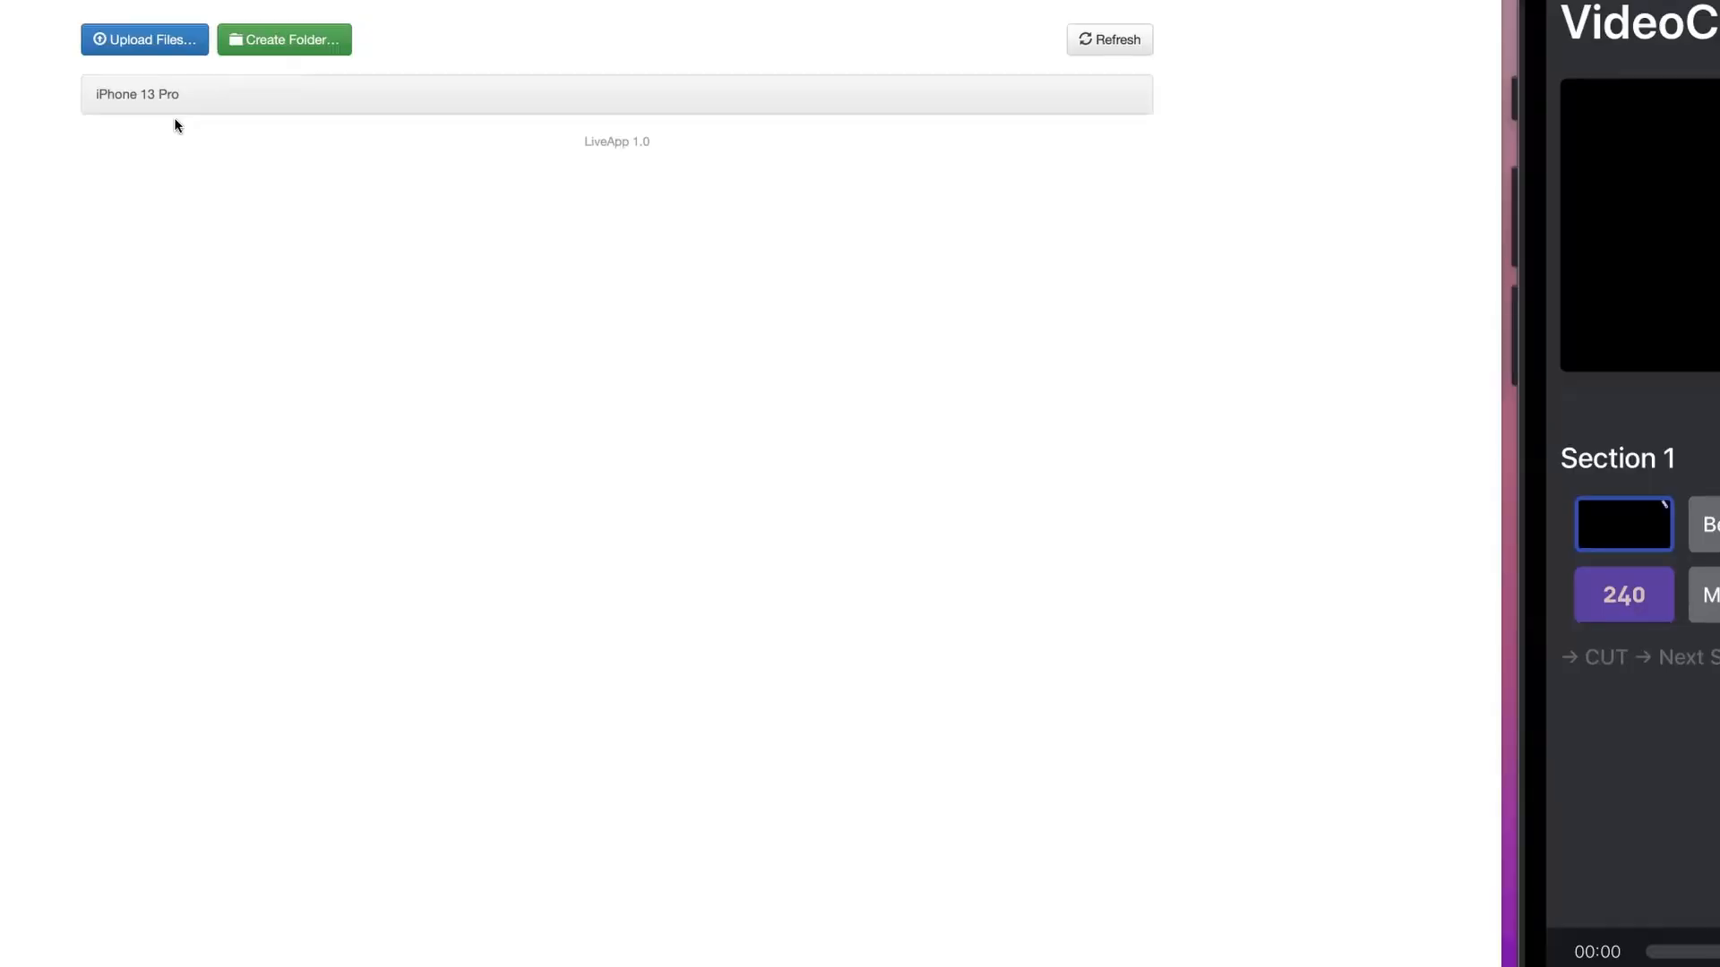
# - Upload Intro Chris.mp4 to the iPhone via the LiveApp upload page
pyautogui.click(143, 39)
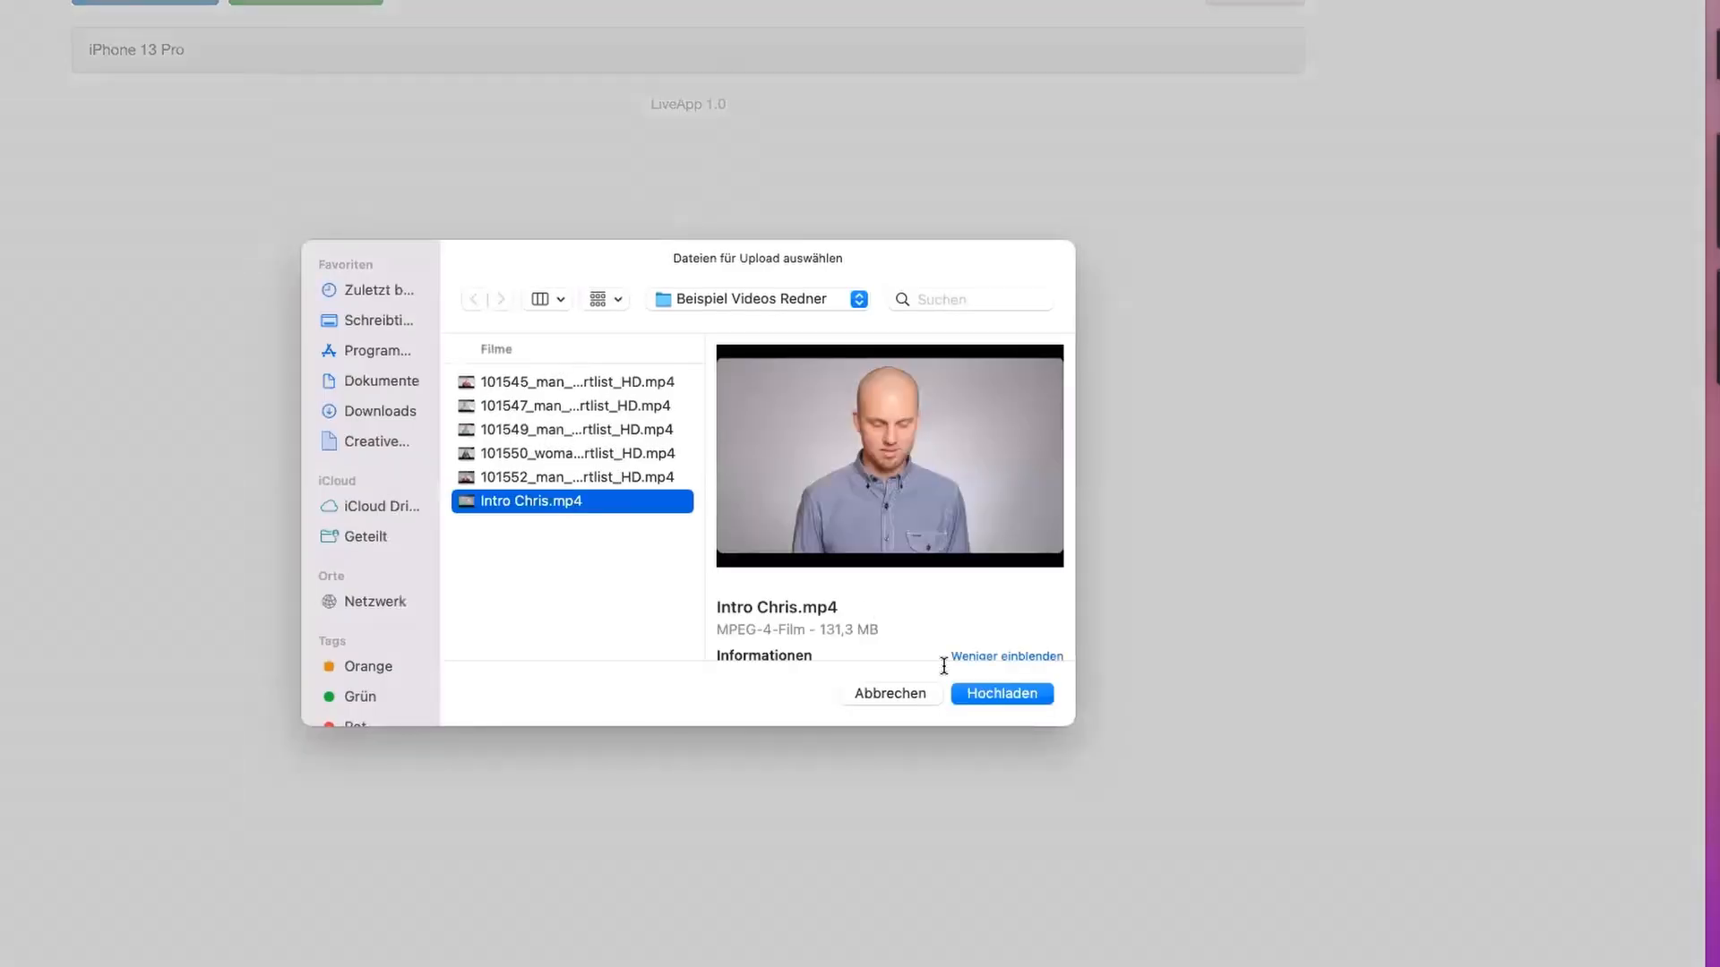
pyautogui.click(999, 693)
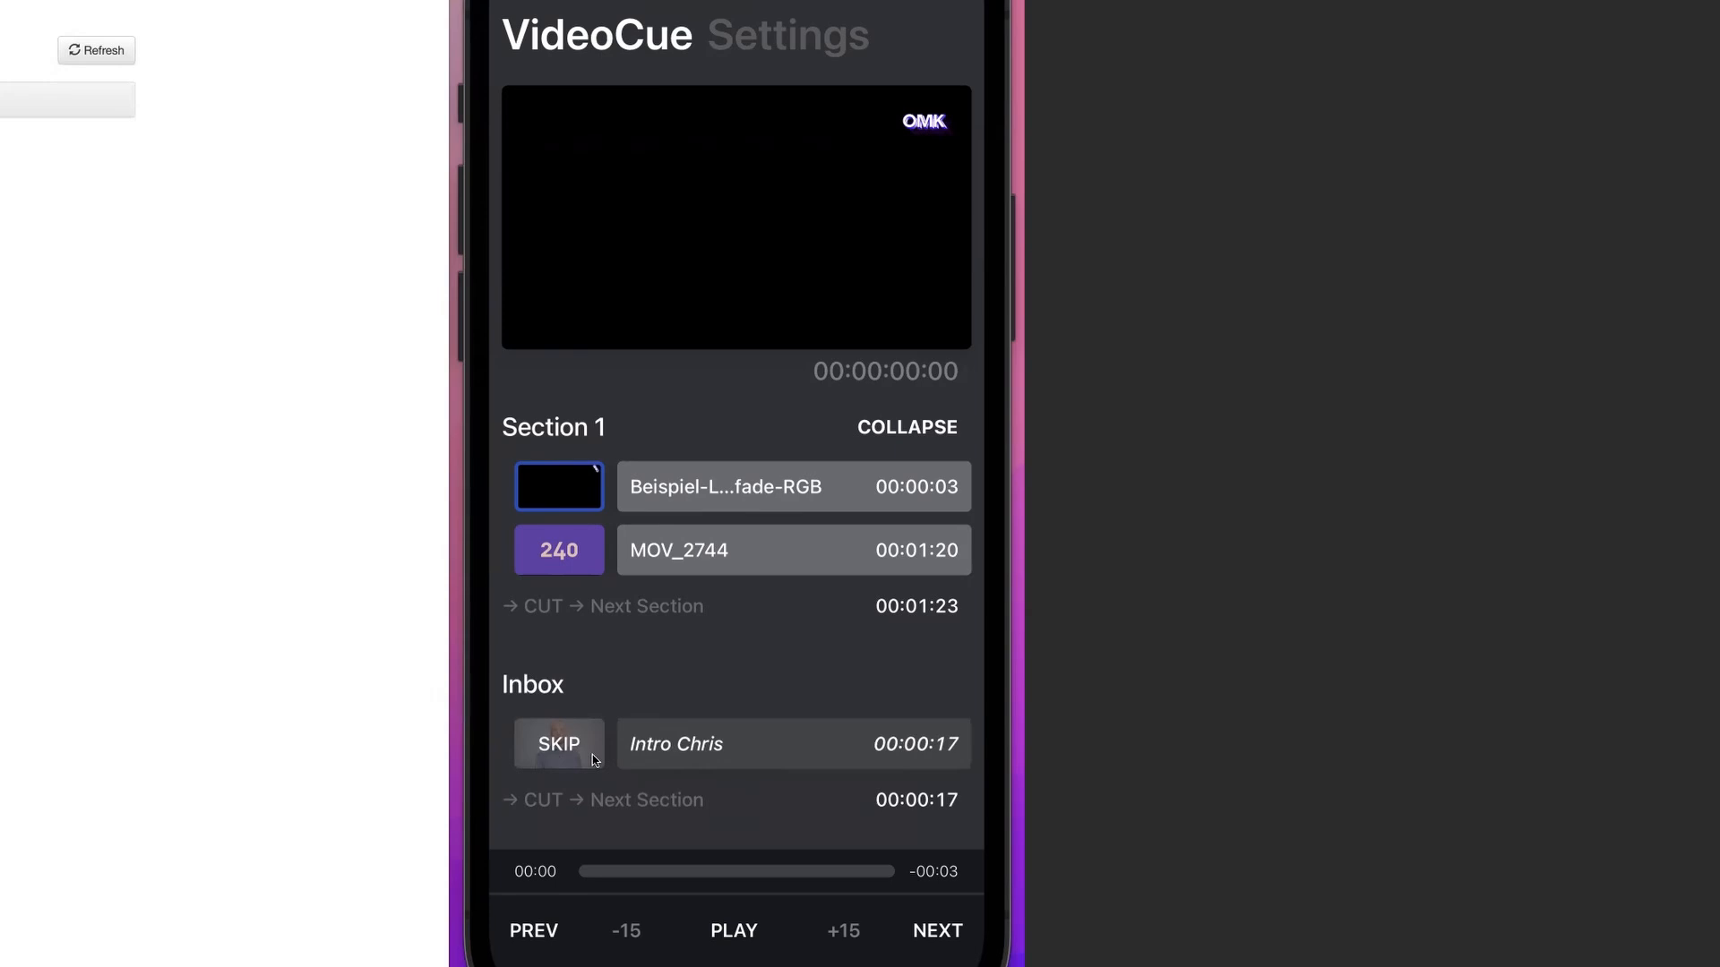
pyautogui.moveTo(573, 760)
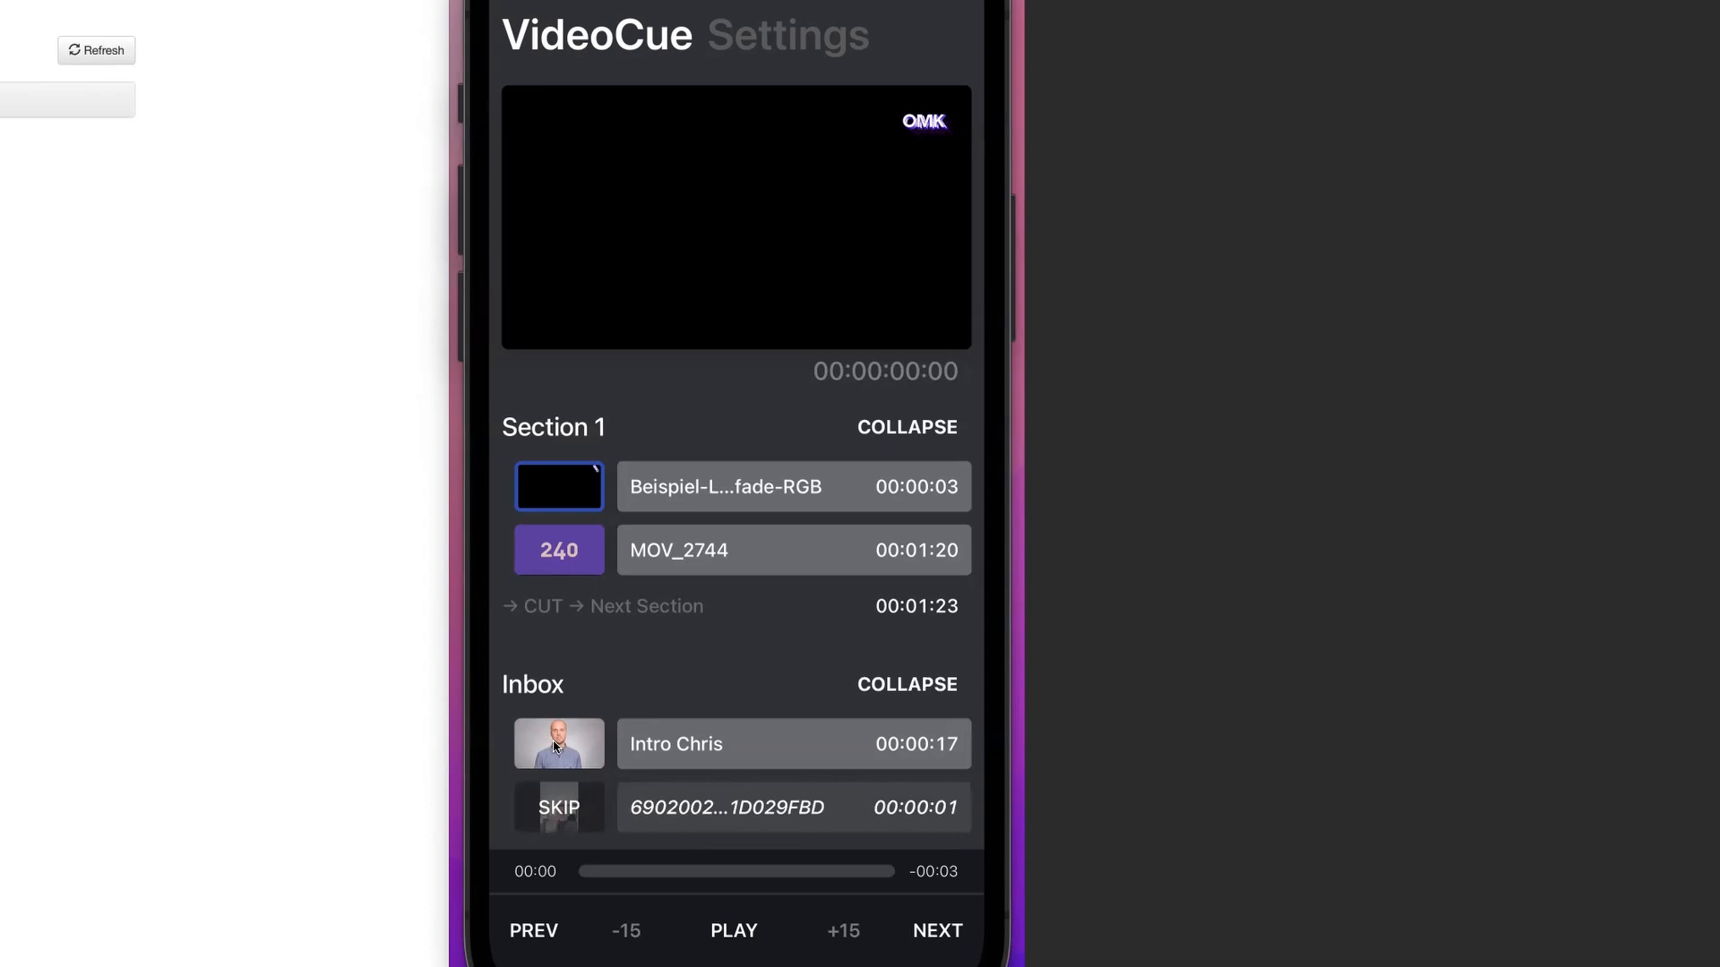
pyautogui.moveTo(849, 892)
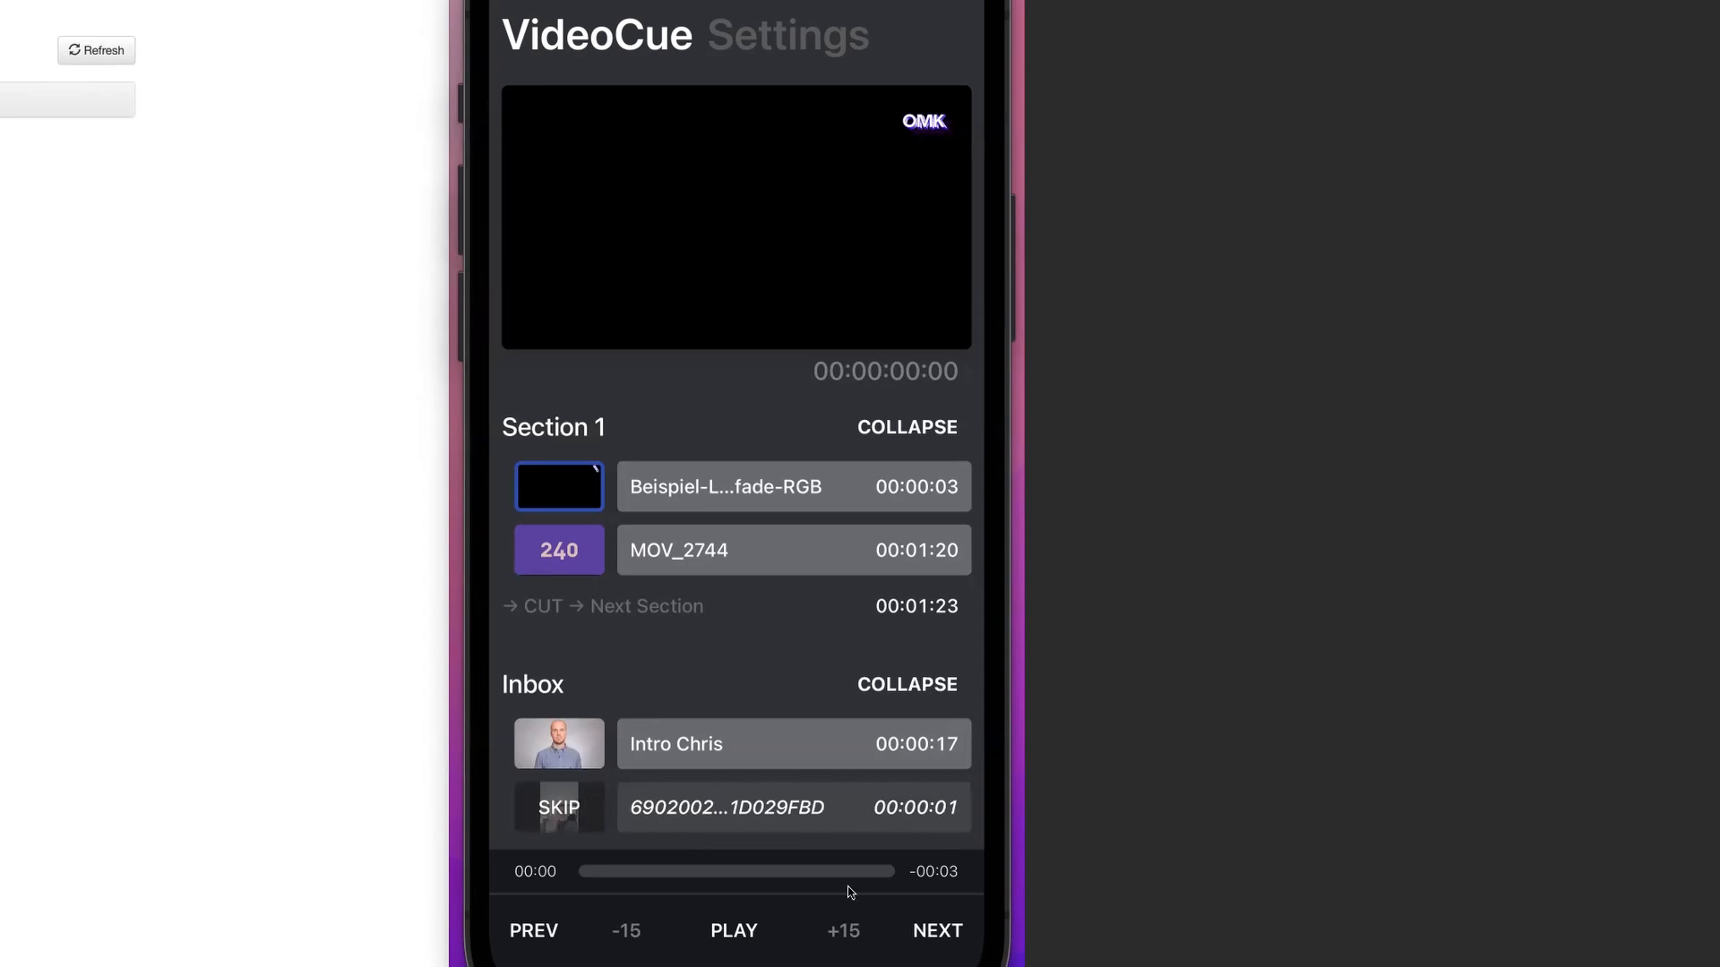
# - Advance playback with NEXT to cue Intro Chris, then the following clip
pyautogui.click(937, 929)
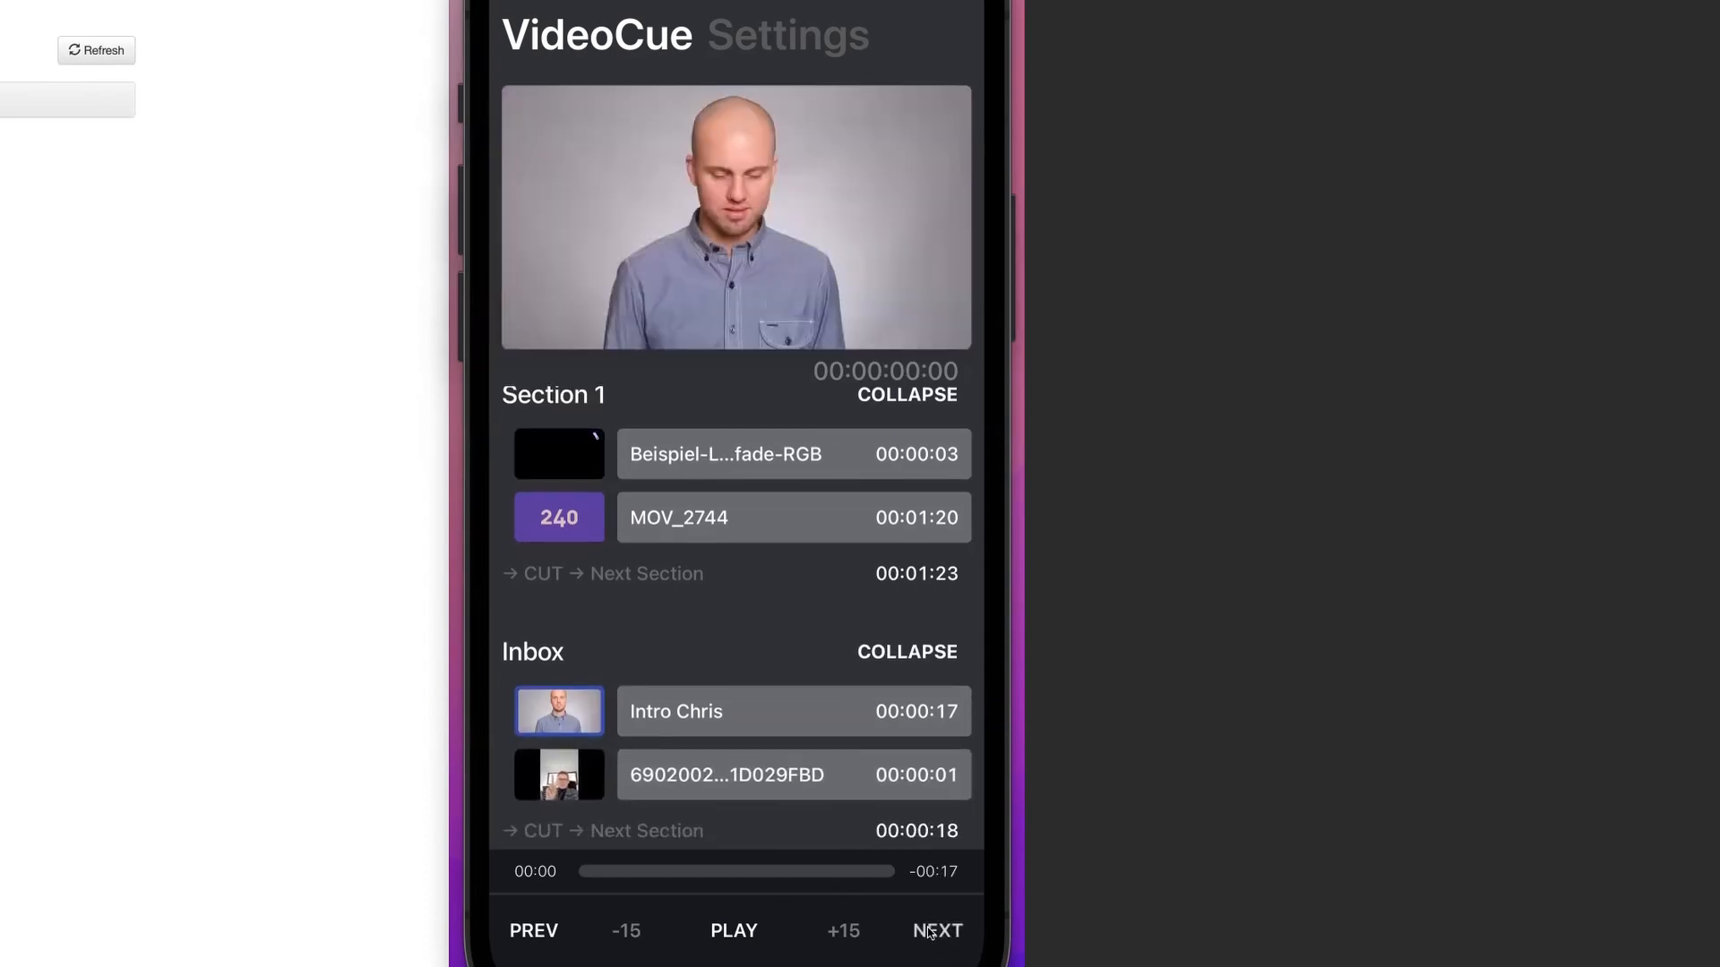
pyautogui.click(733, 929)
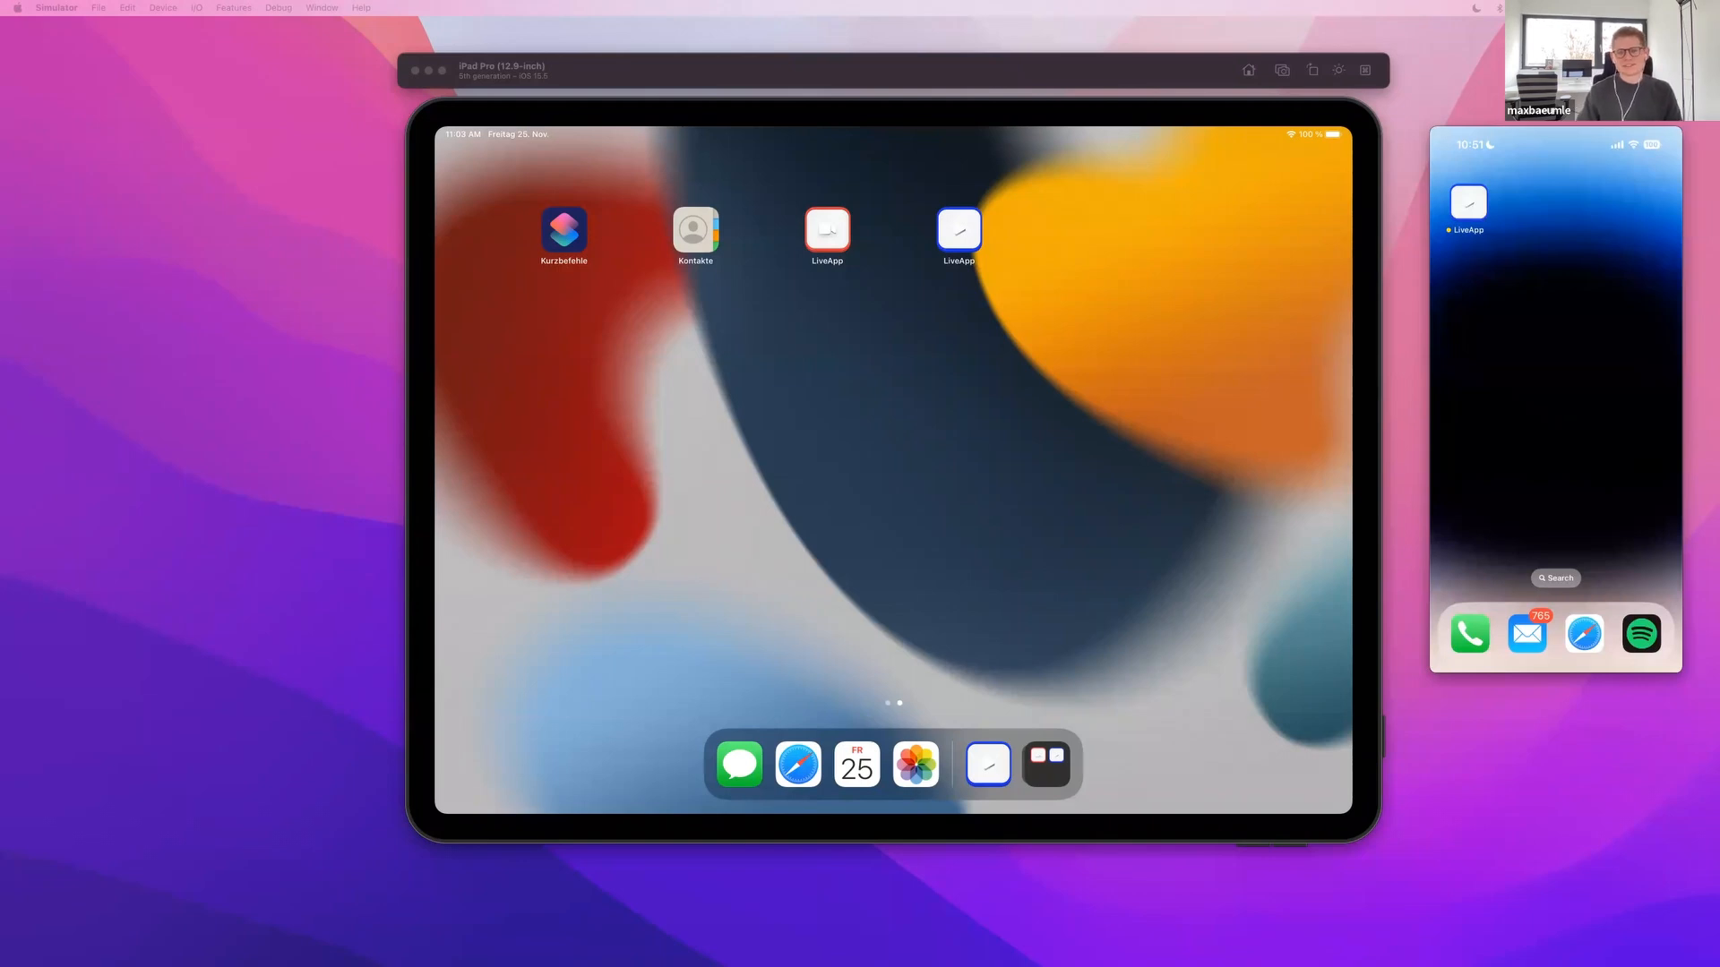
pyautogui.moveTo(957, 231)
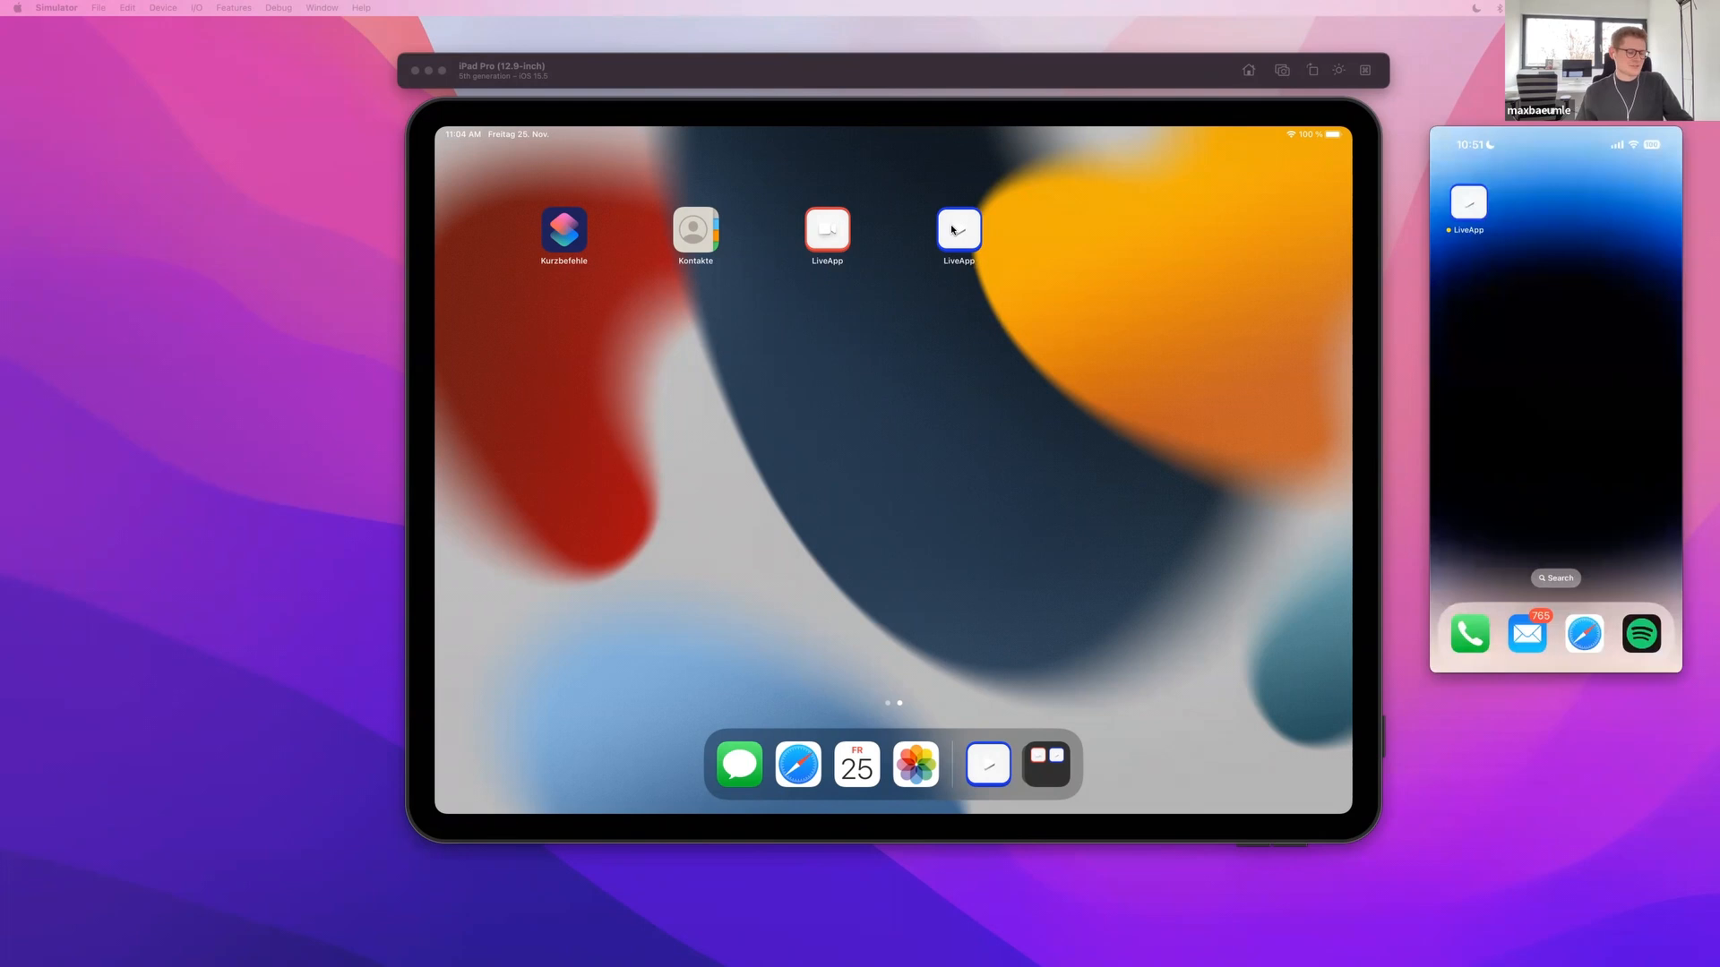
# - Launch LiveApp on the simulated iPad and go to its settings
pyautogui.click(956, 231)
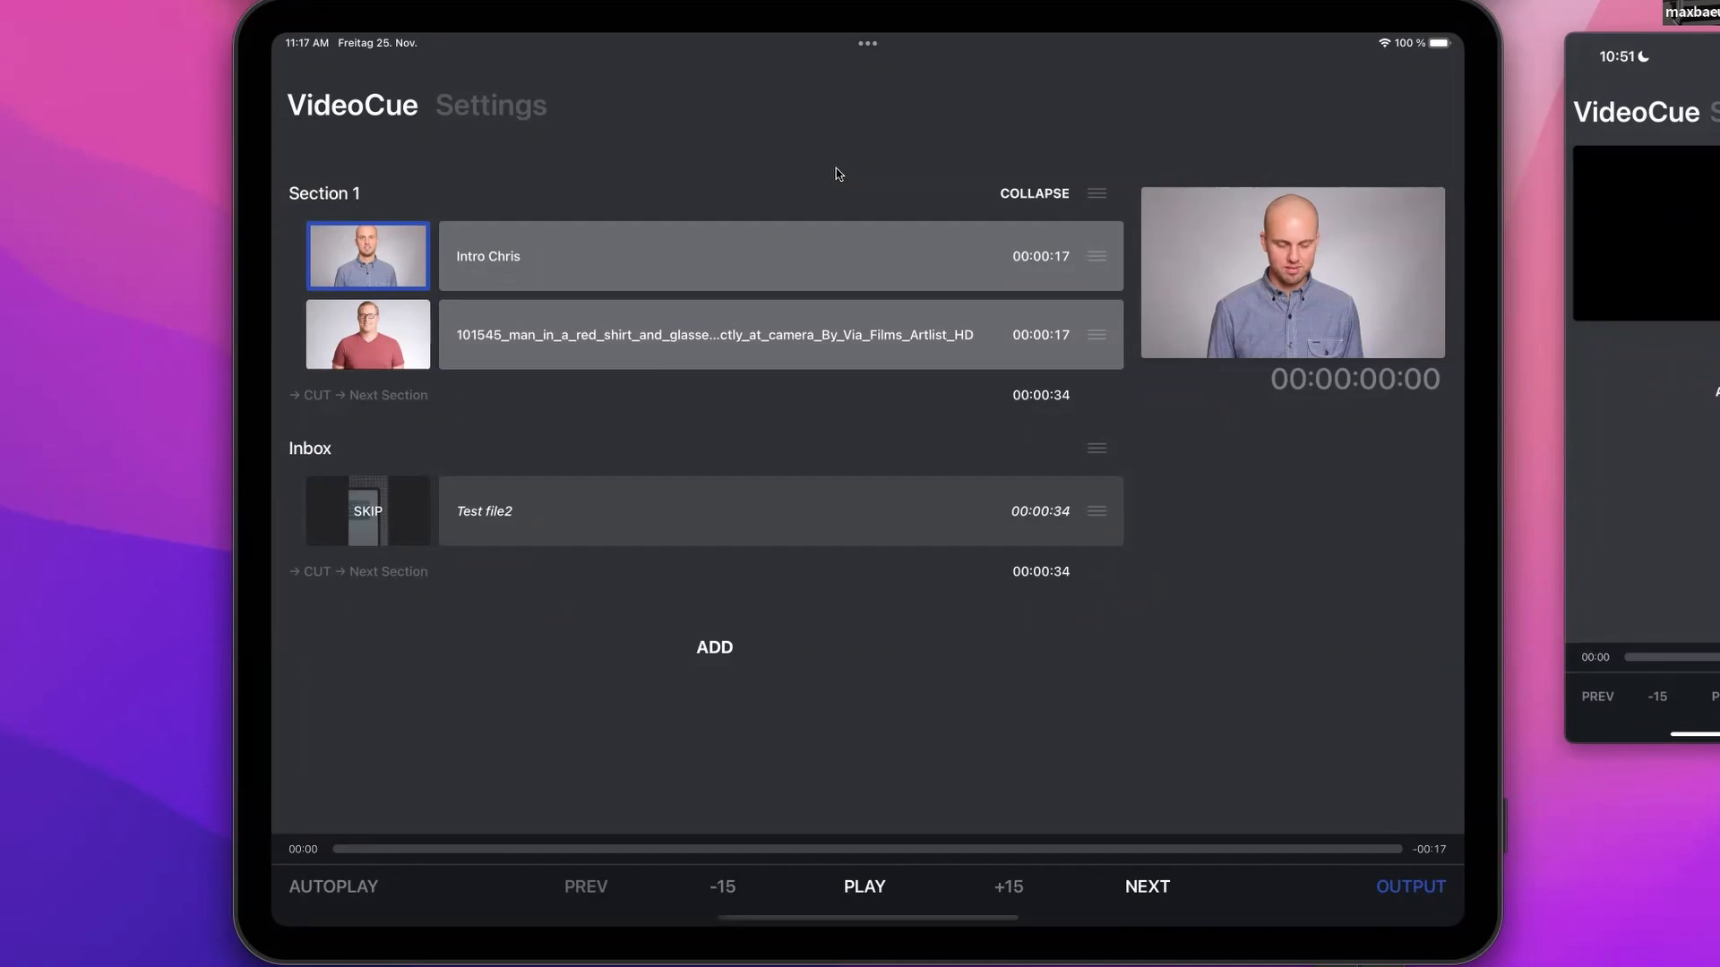
pyautogui.click(489, 104)
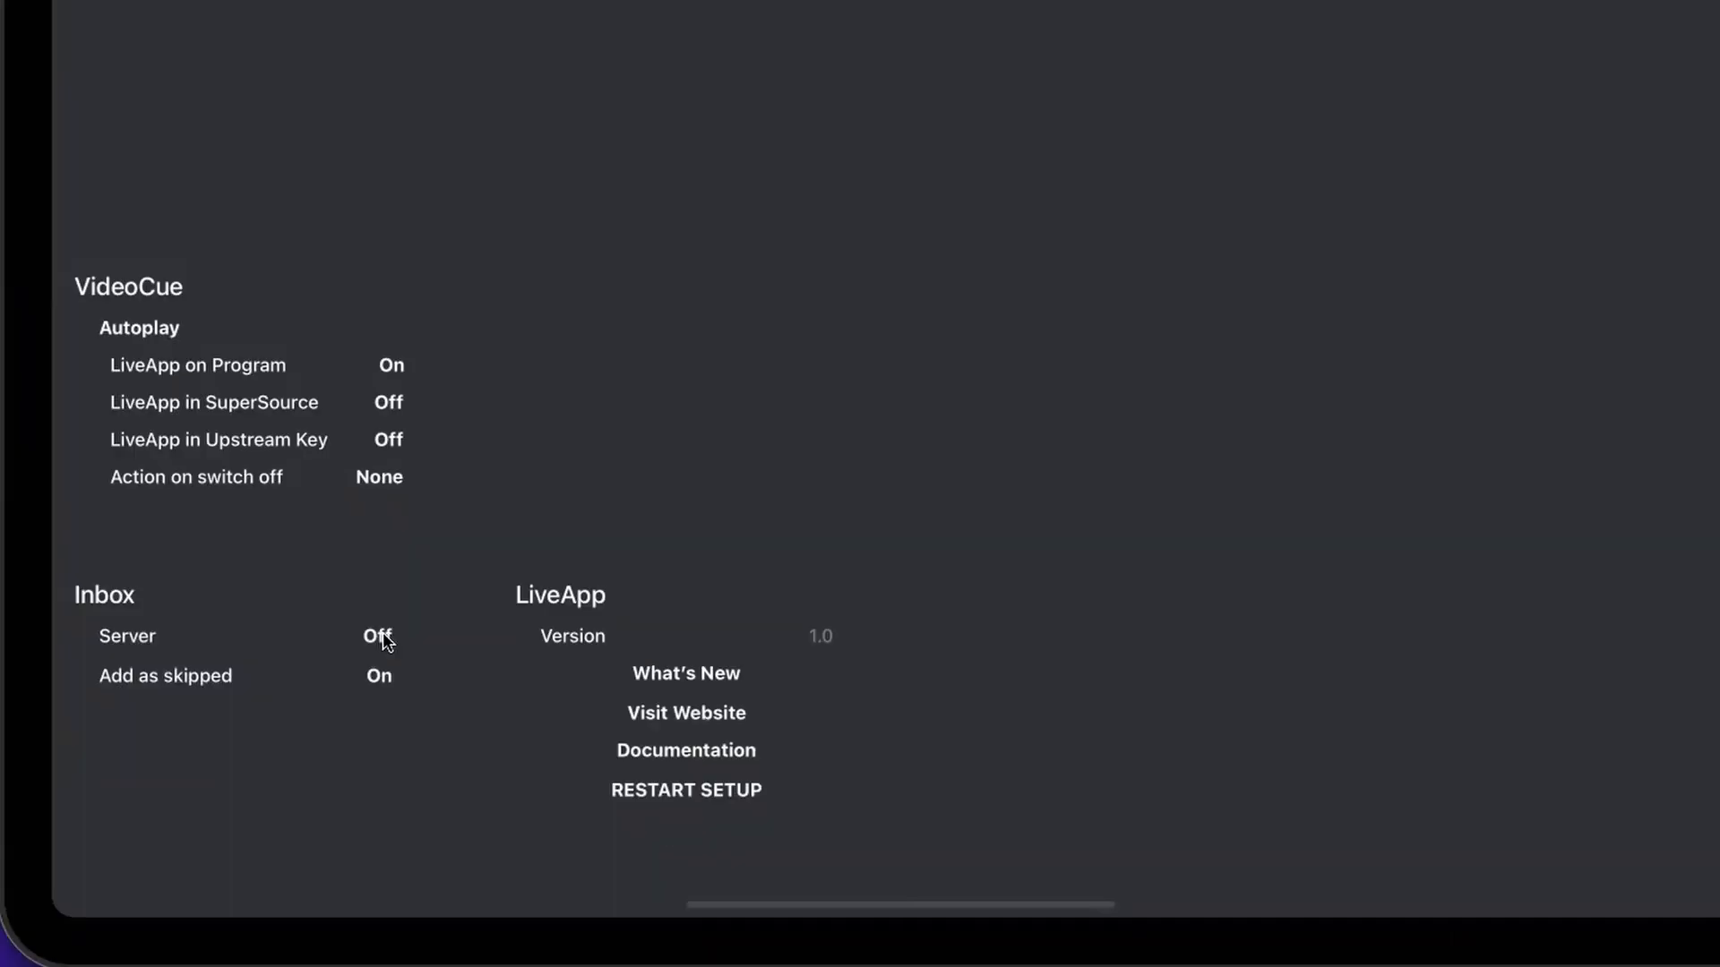
# - Switch the Inbox upload server from Off to On
pyautogui.click(378, 636)
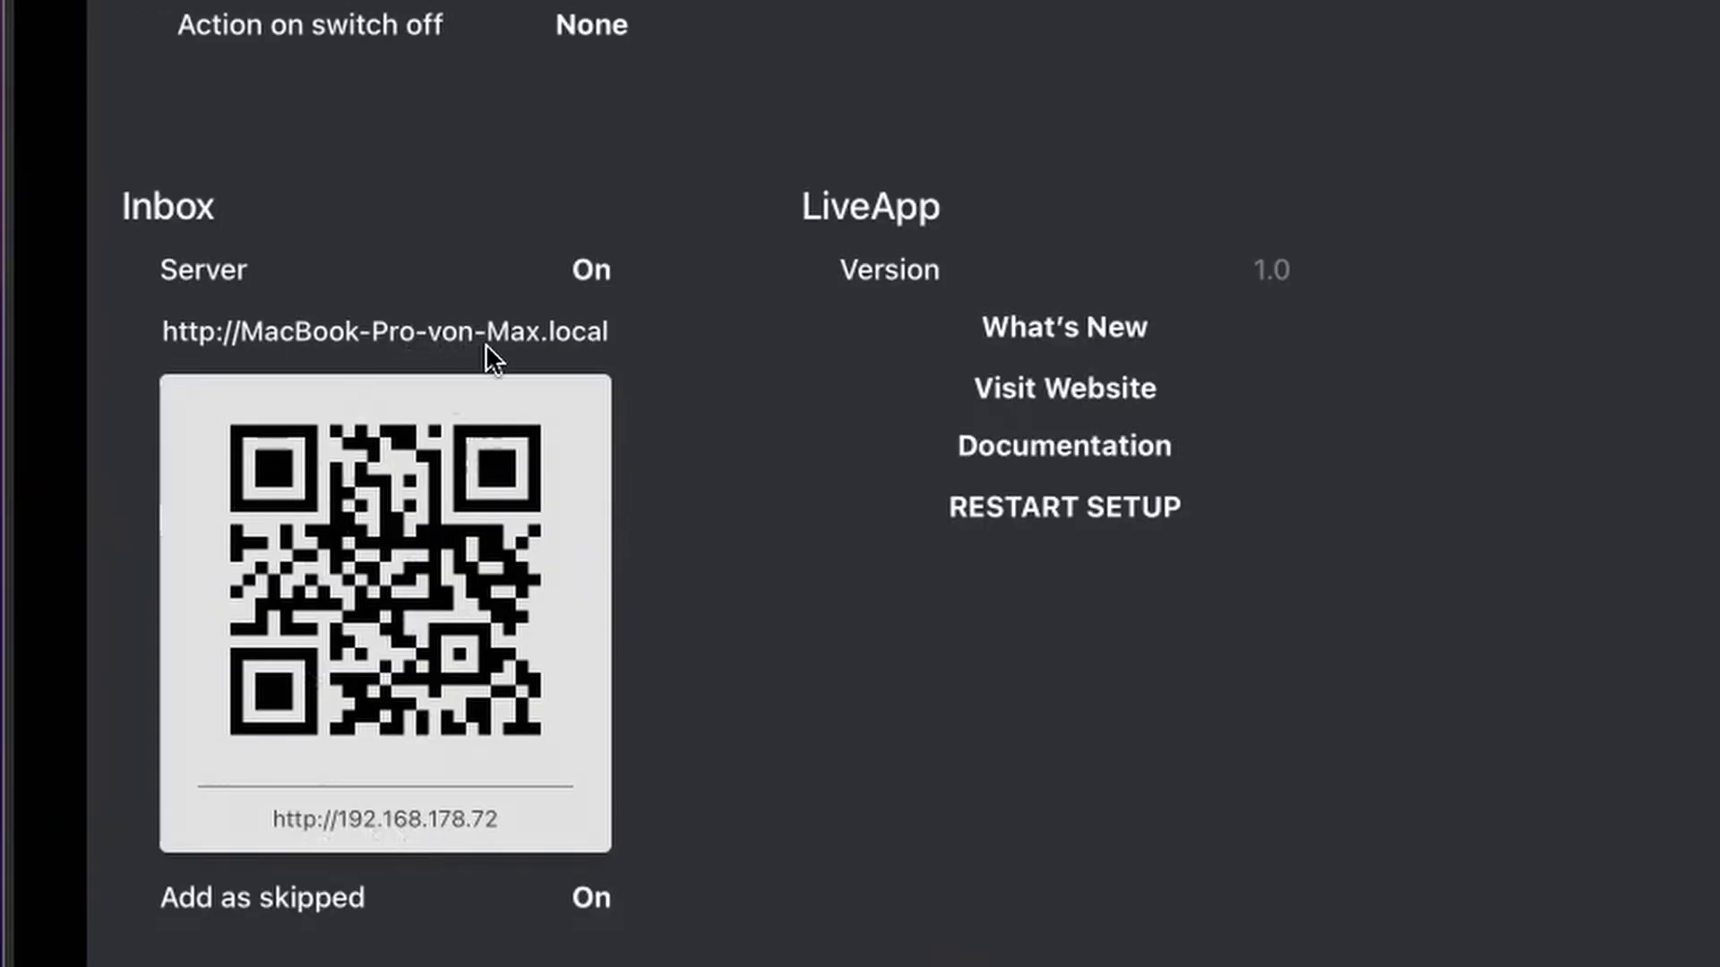
pyautogui.moveTo(489, 369)
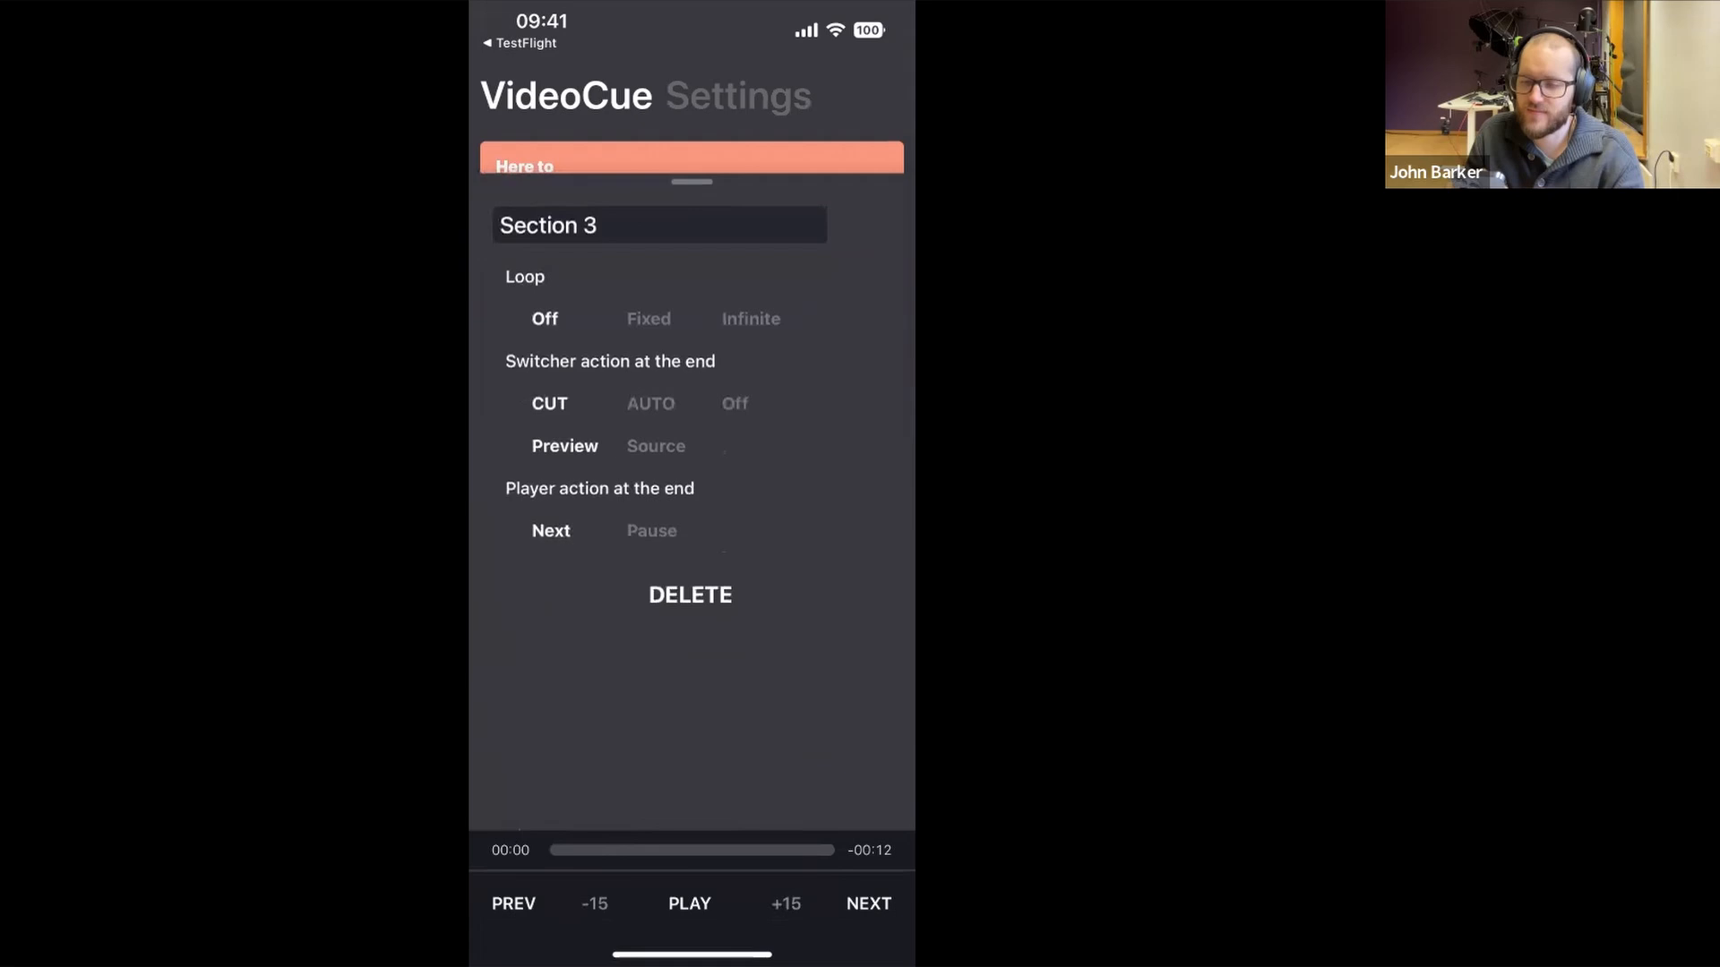
# - Set Section 3 to a Fixed loop count of 1 and return to the cue list
pyautogui.click(646, 319)
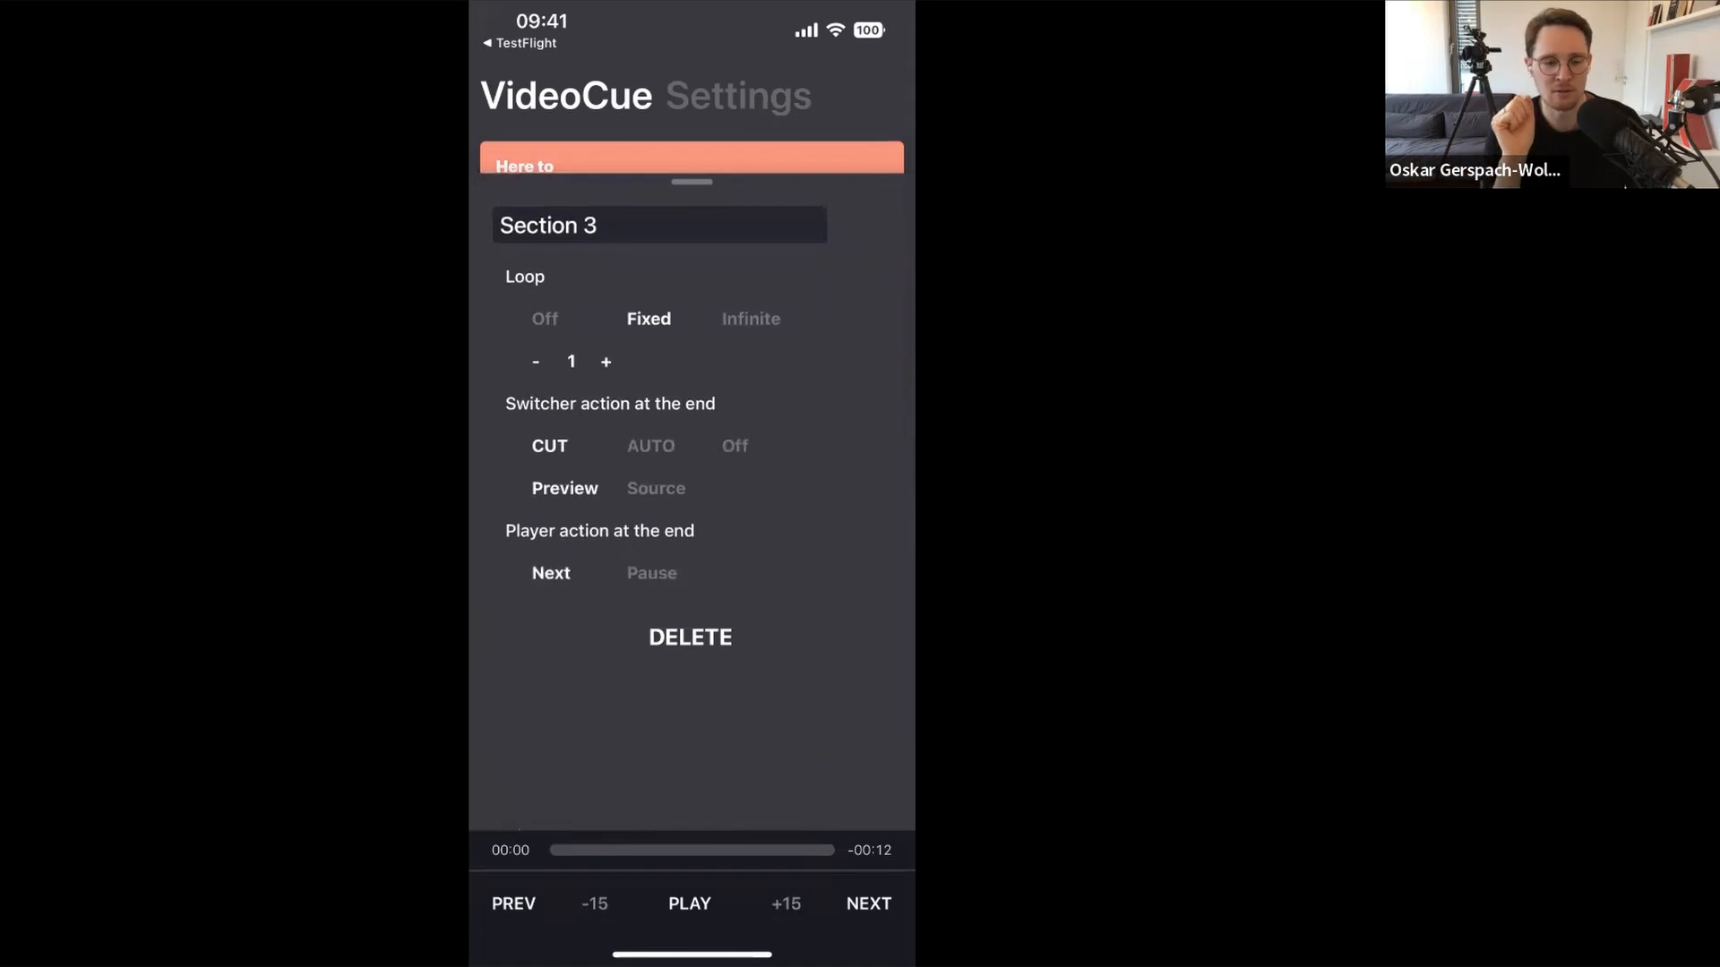
pyautogui.click(648, 446)
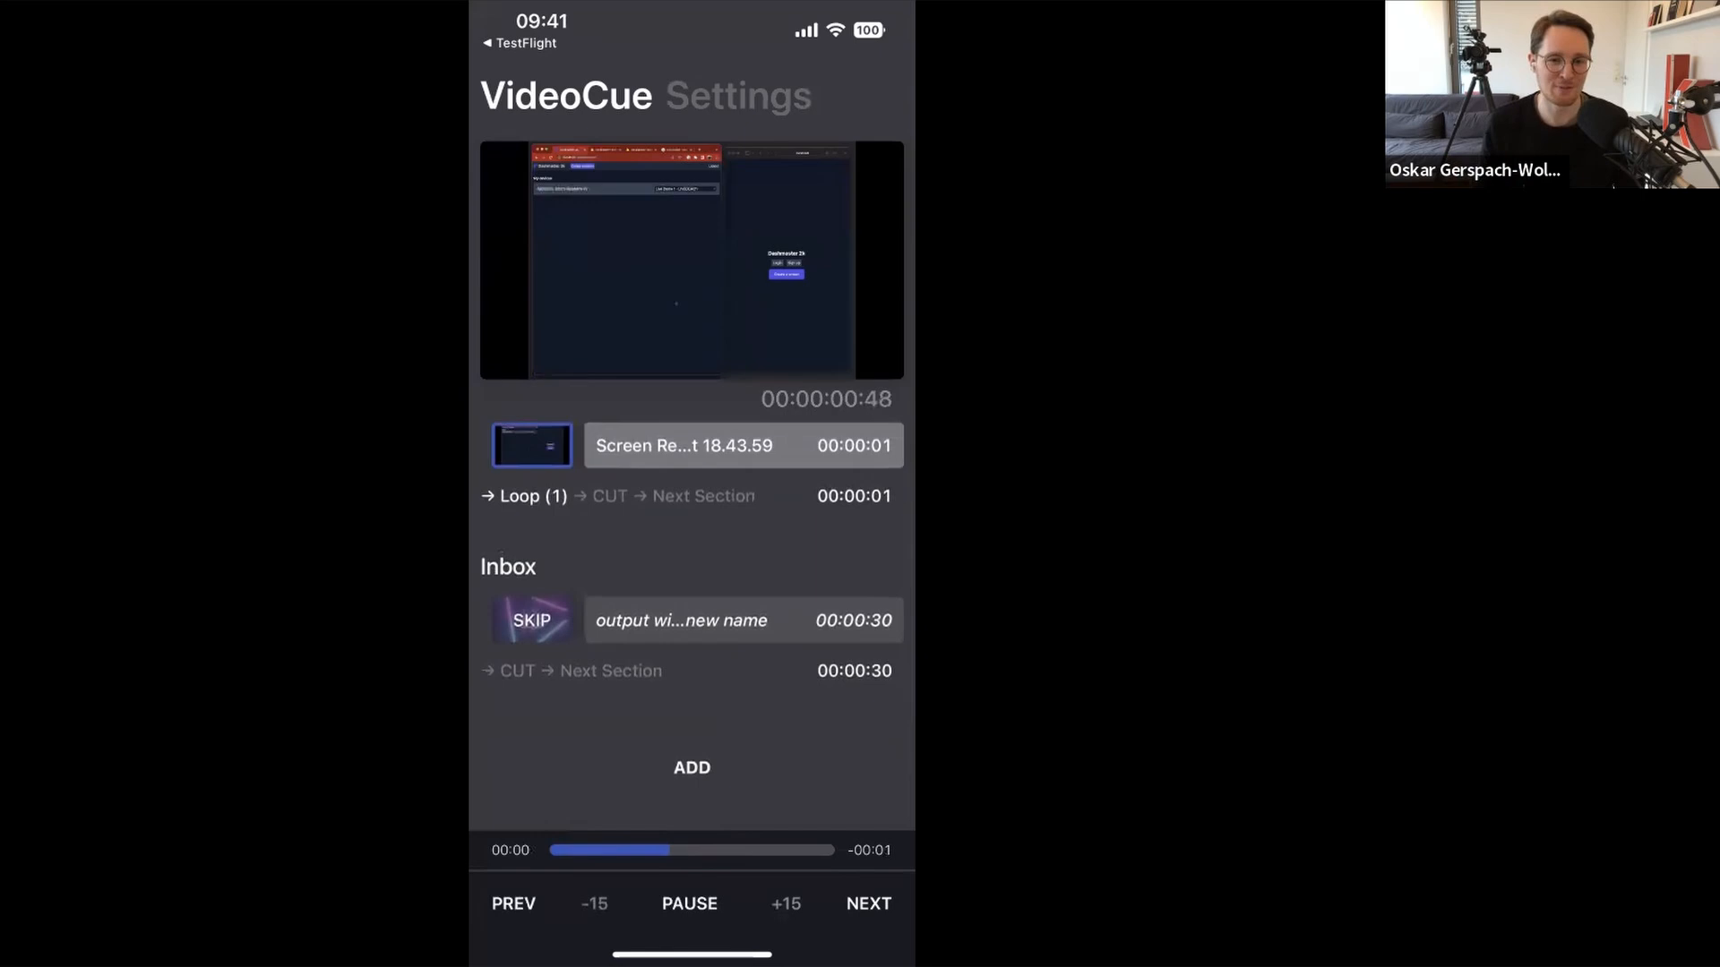
# - Pause playback so the looping clip returns to 00:00:00:00
pyautogui.click(739, 444)
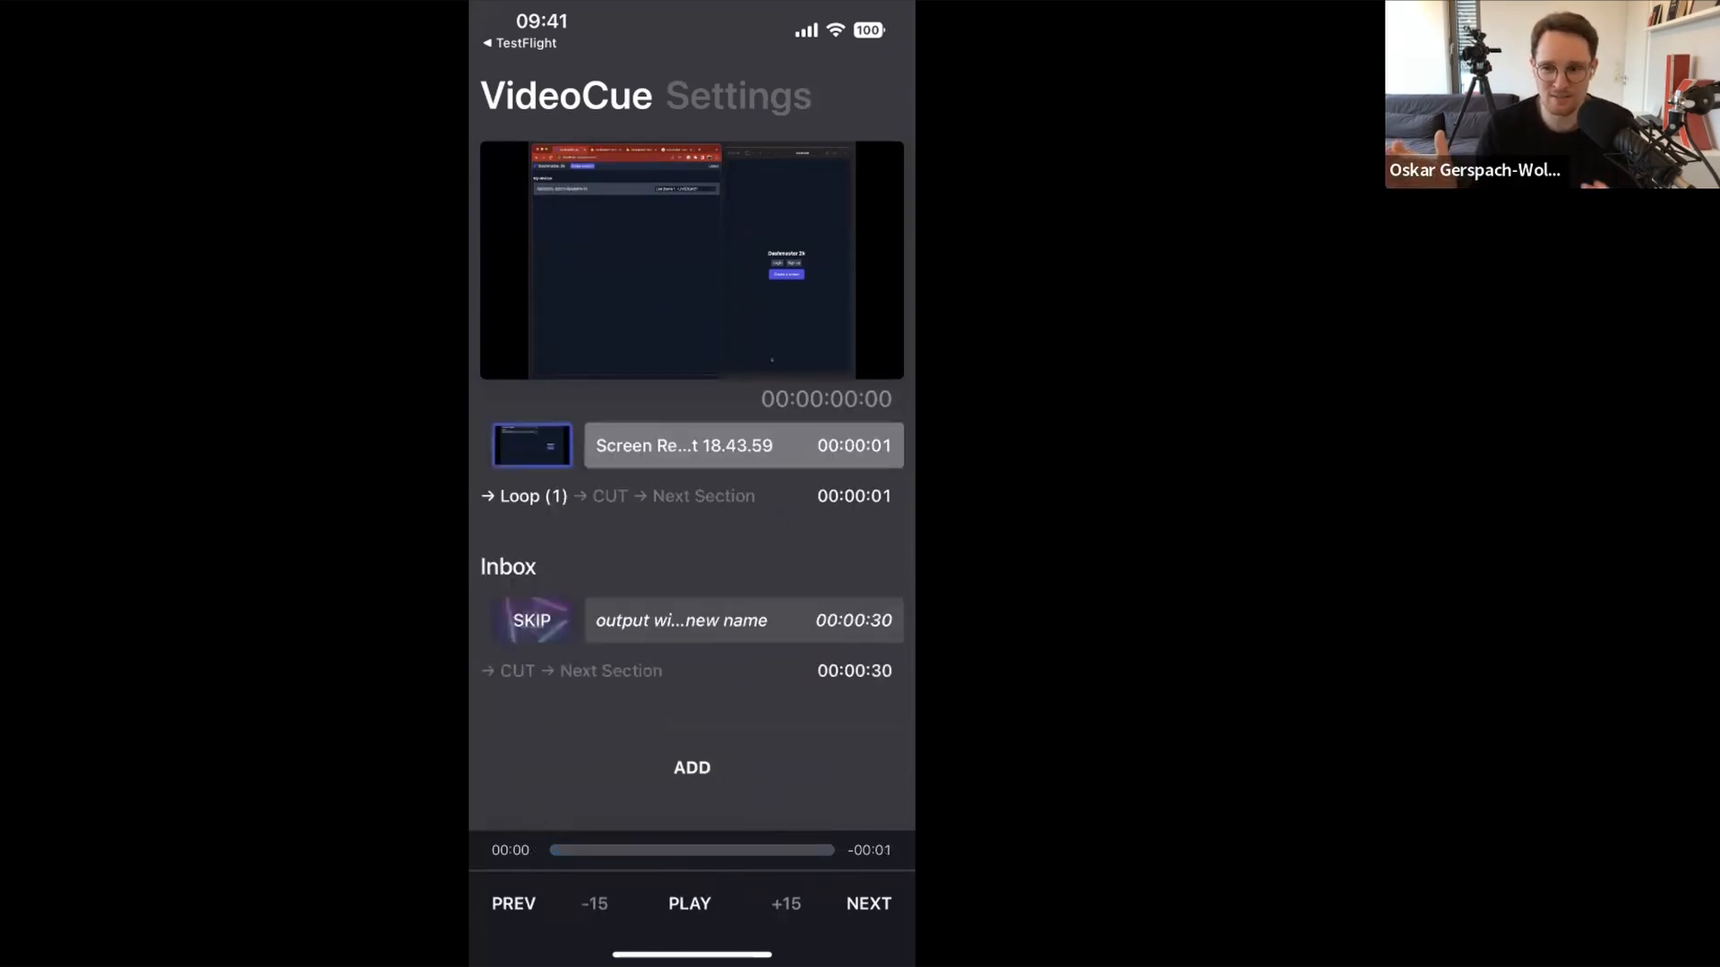
pyautogui.click(688, 903)
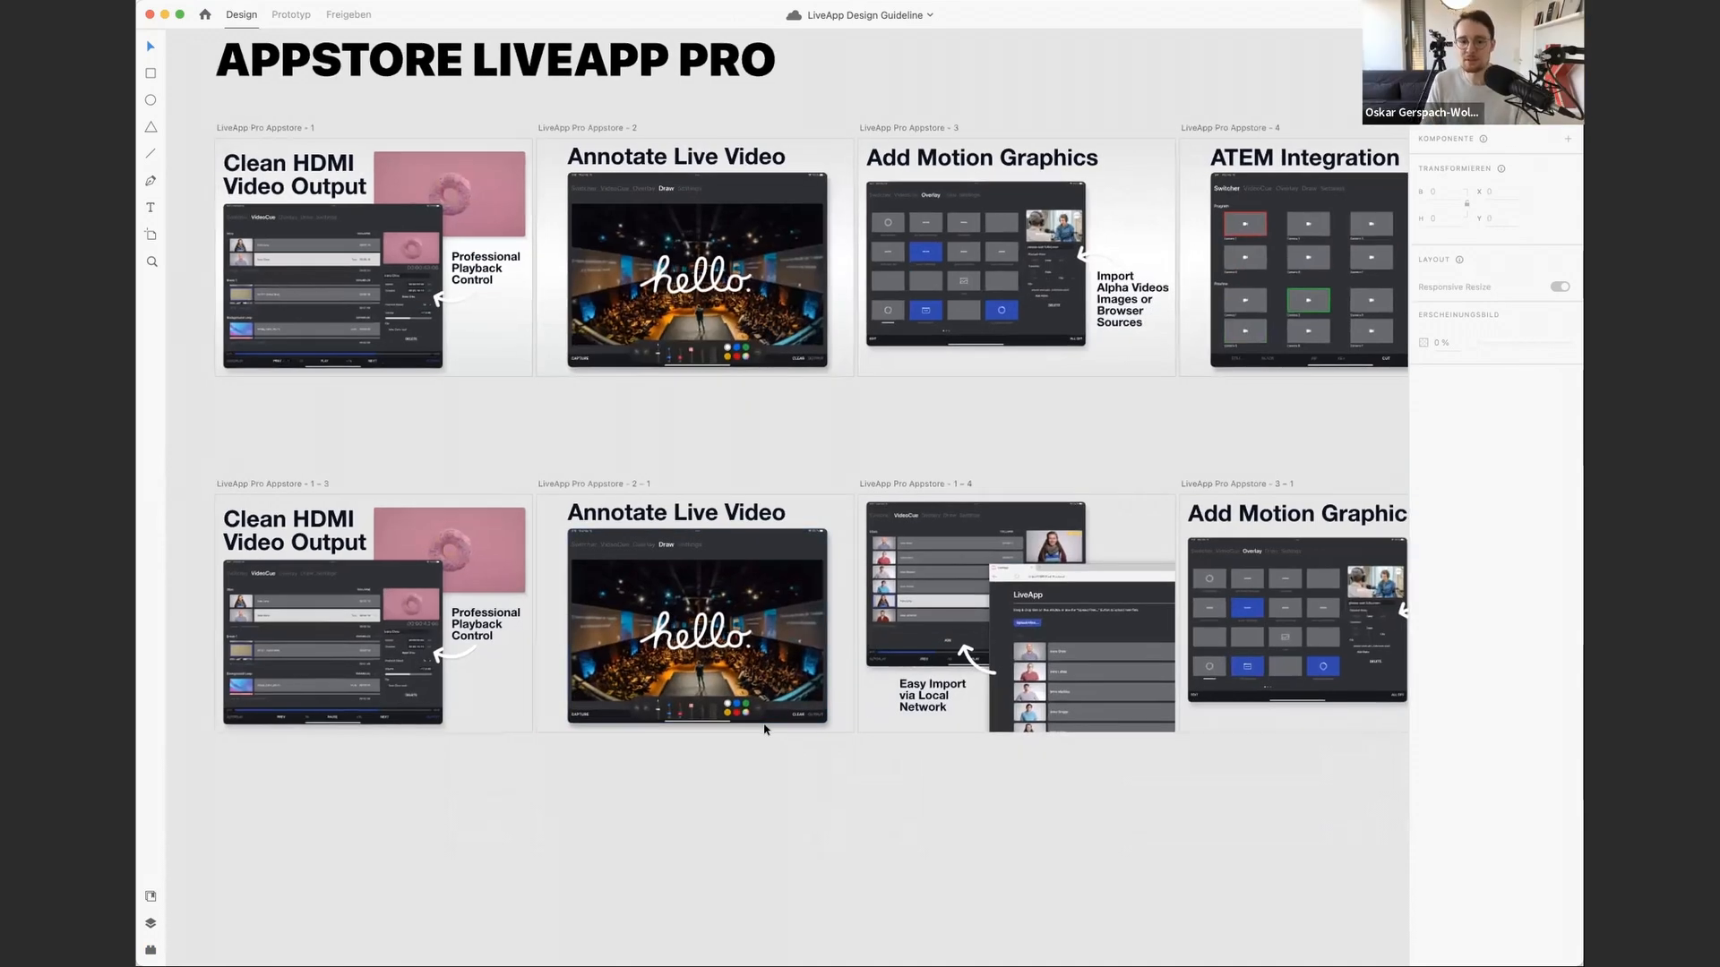
pyautogui.moveTo(980, 798)
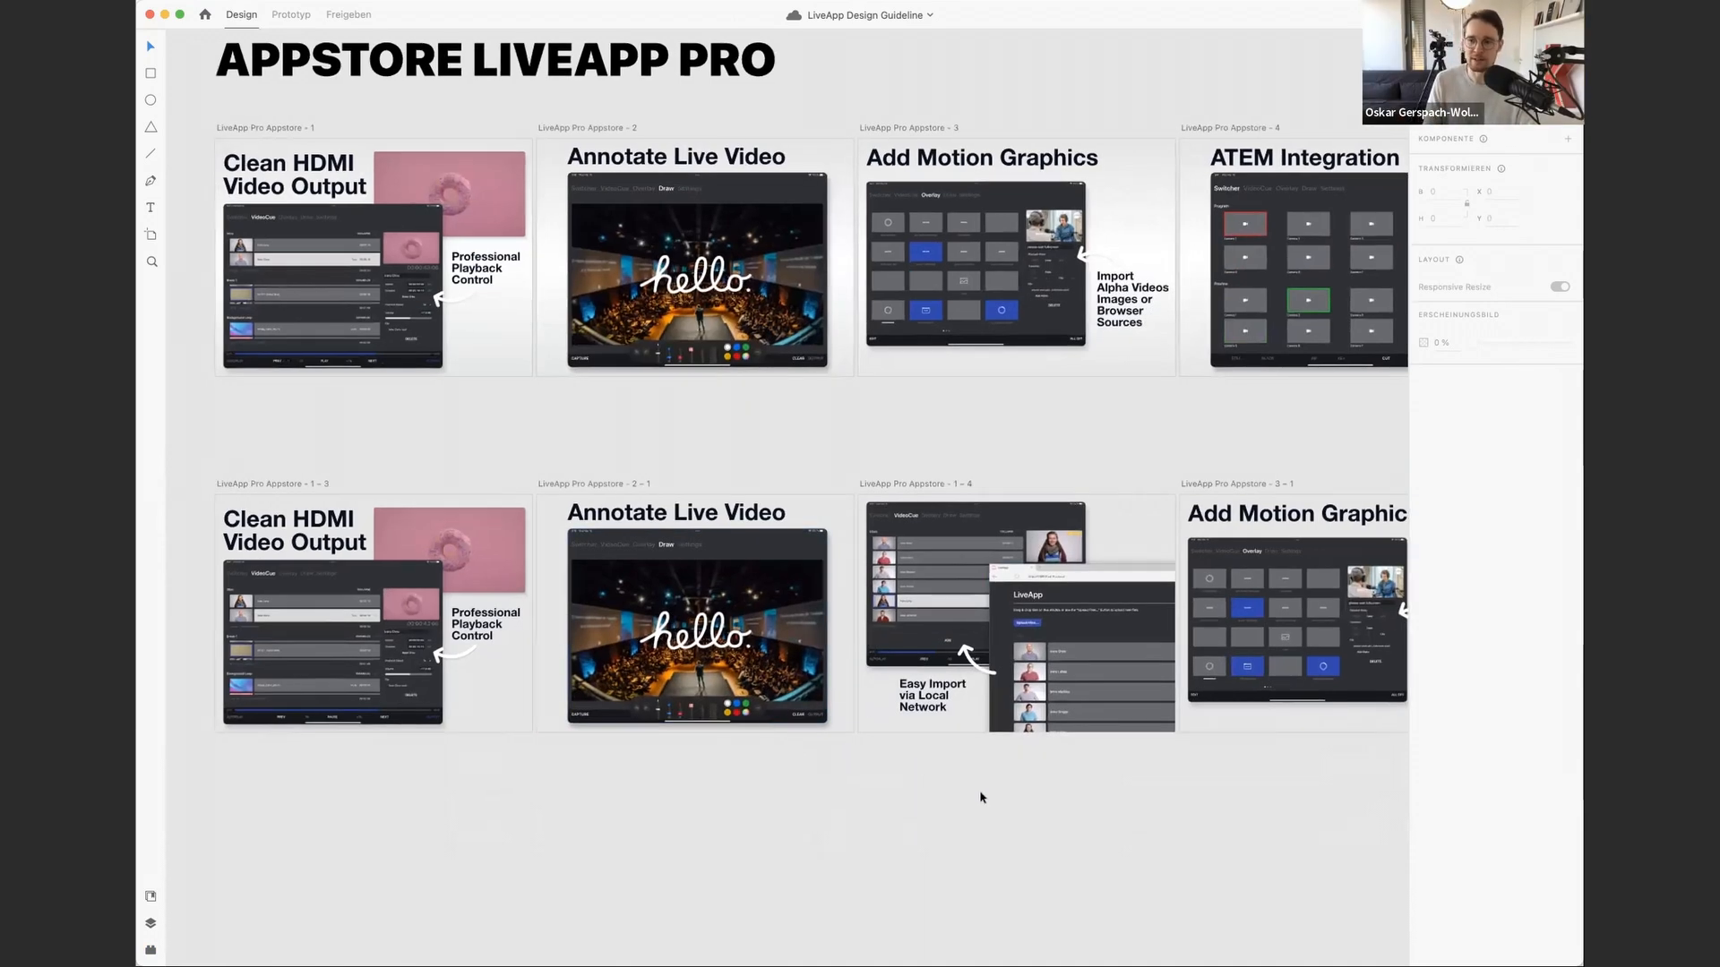
pyautogui.moveTo(883, 802)
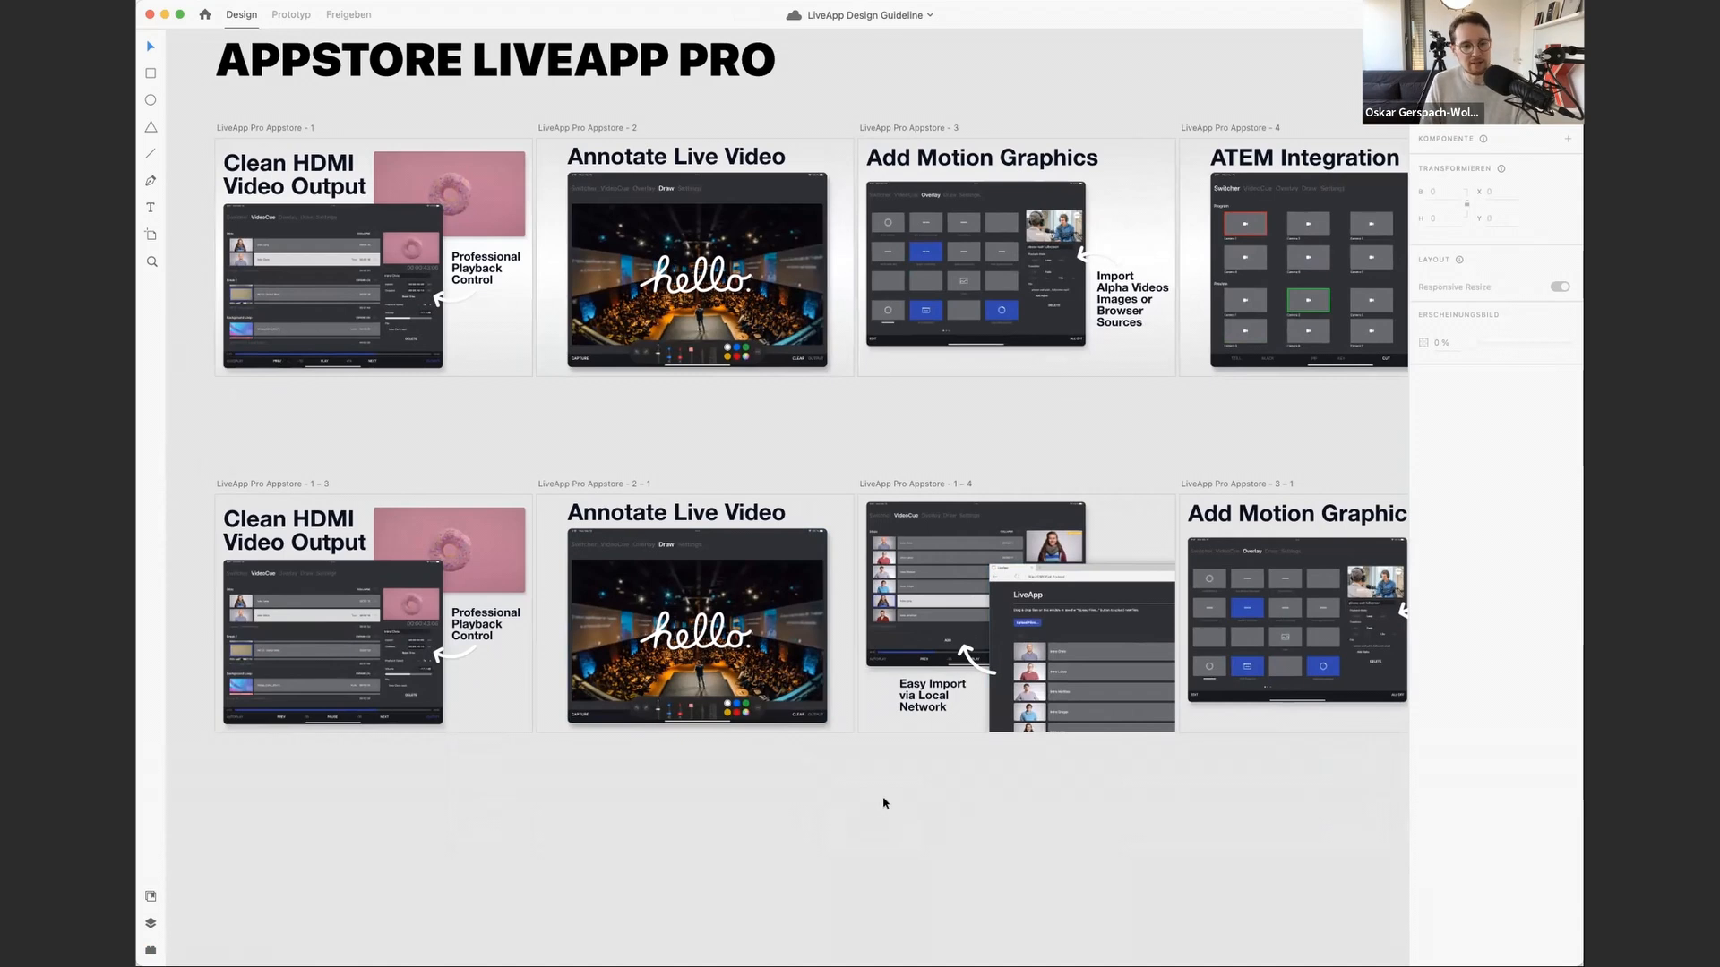
# - Zoom closer on the Annotate Live Video and Easy Import artboards
pyautogui.scroll(-3)
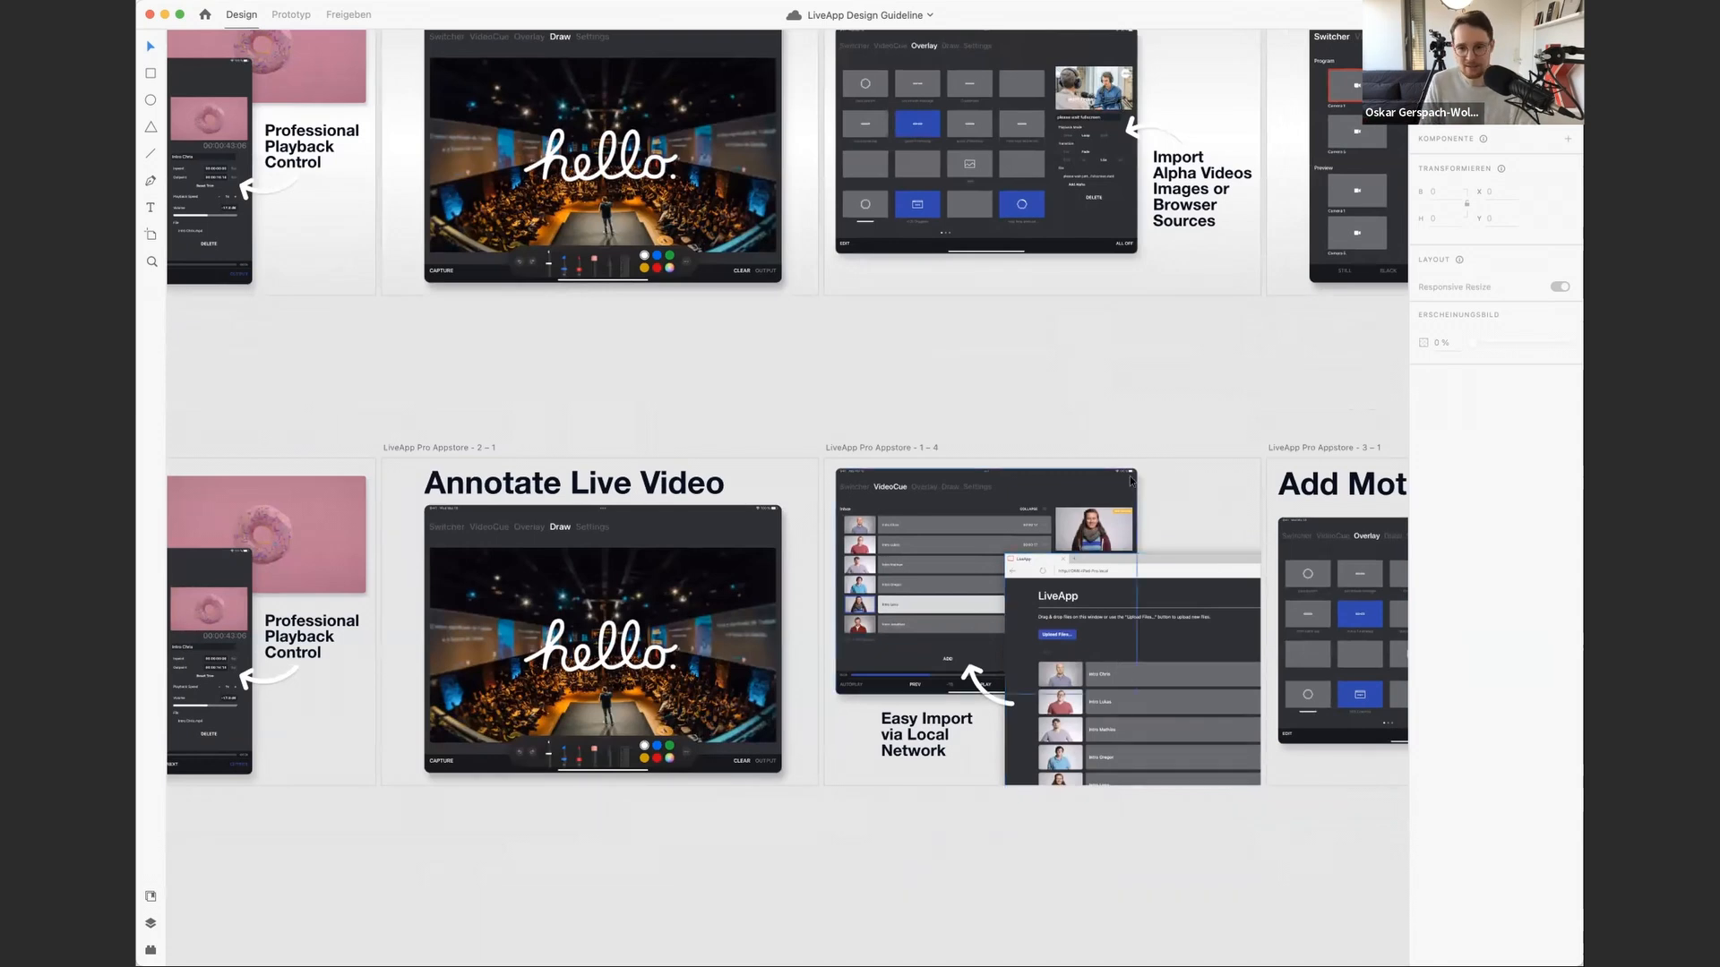
pyautogui.click(1146, 702)
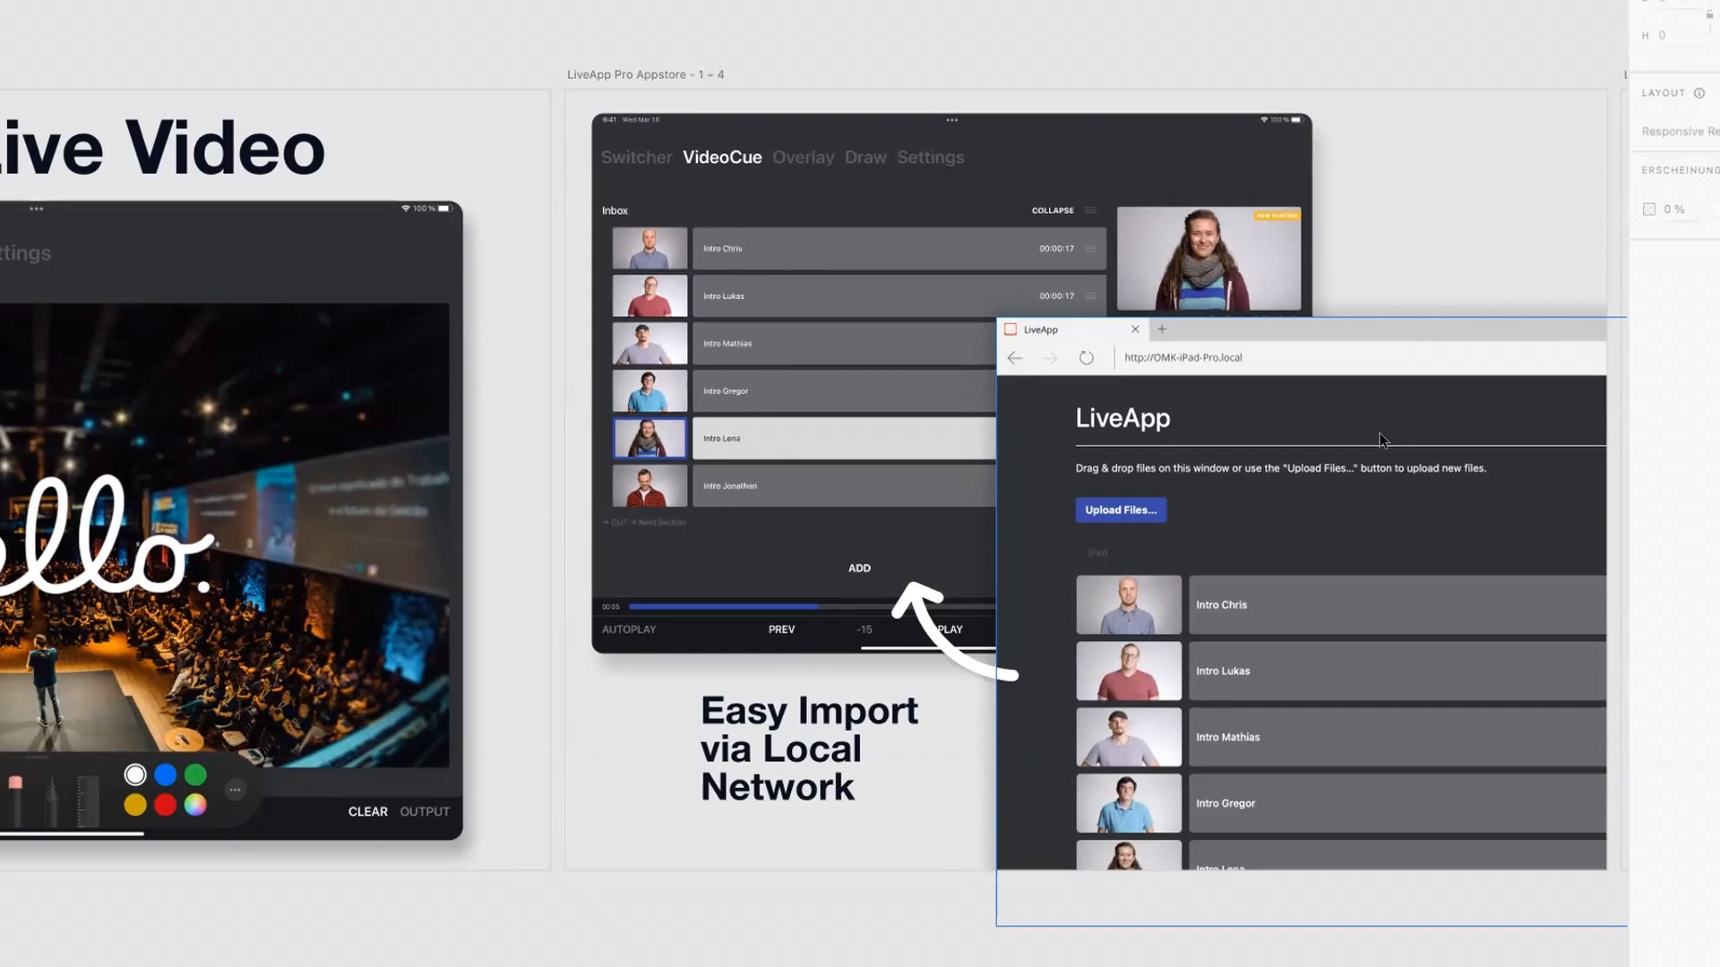
pyautogui.moveTo(1189, 349)
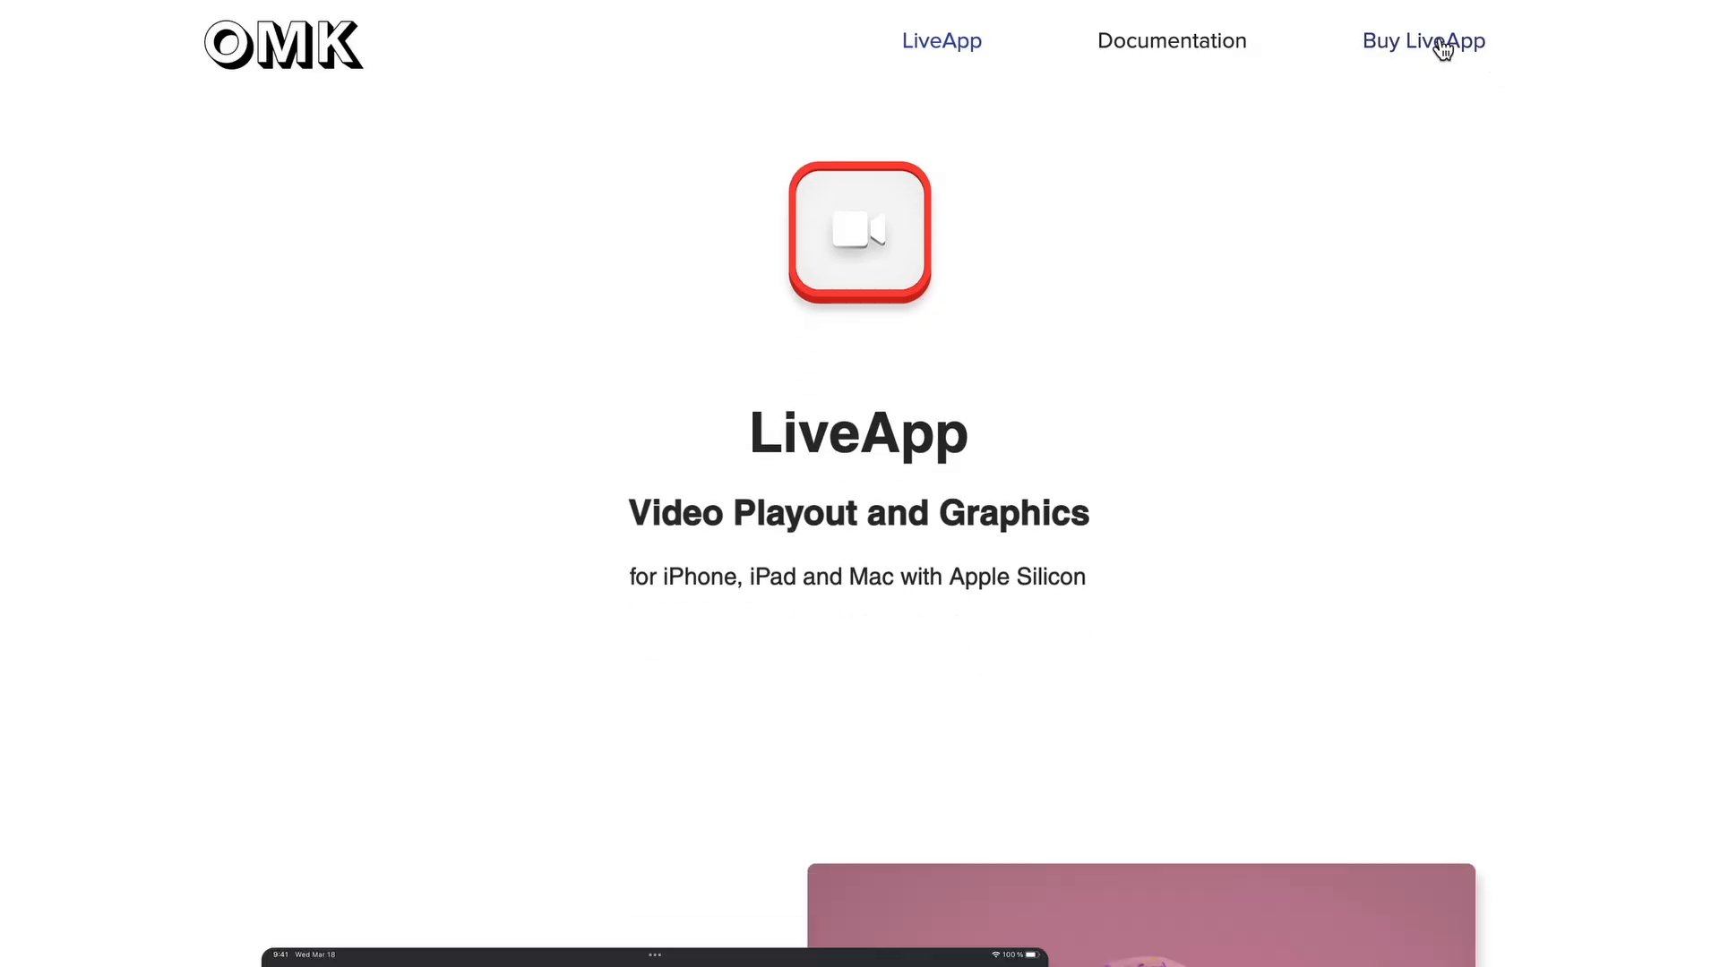
# - Go to Buy LiveApp to reach the LiveApp Pro App Store Preview page
pyautogui.click(1424, 42)
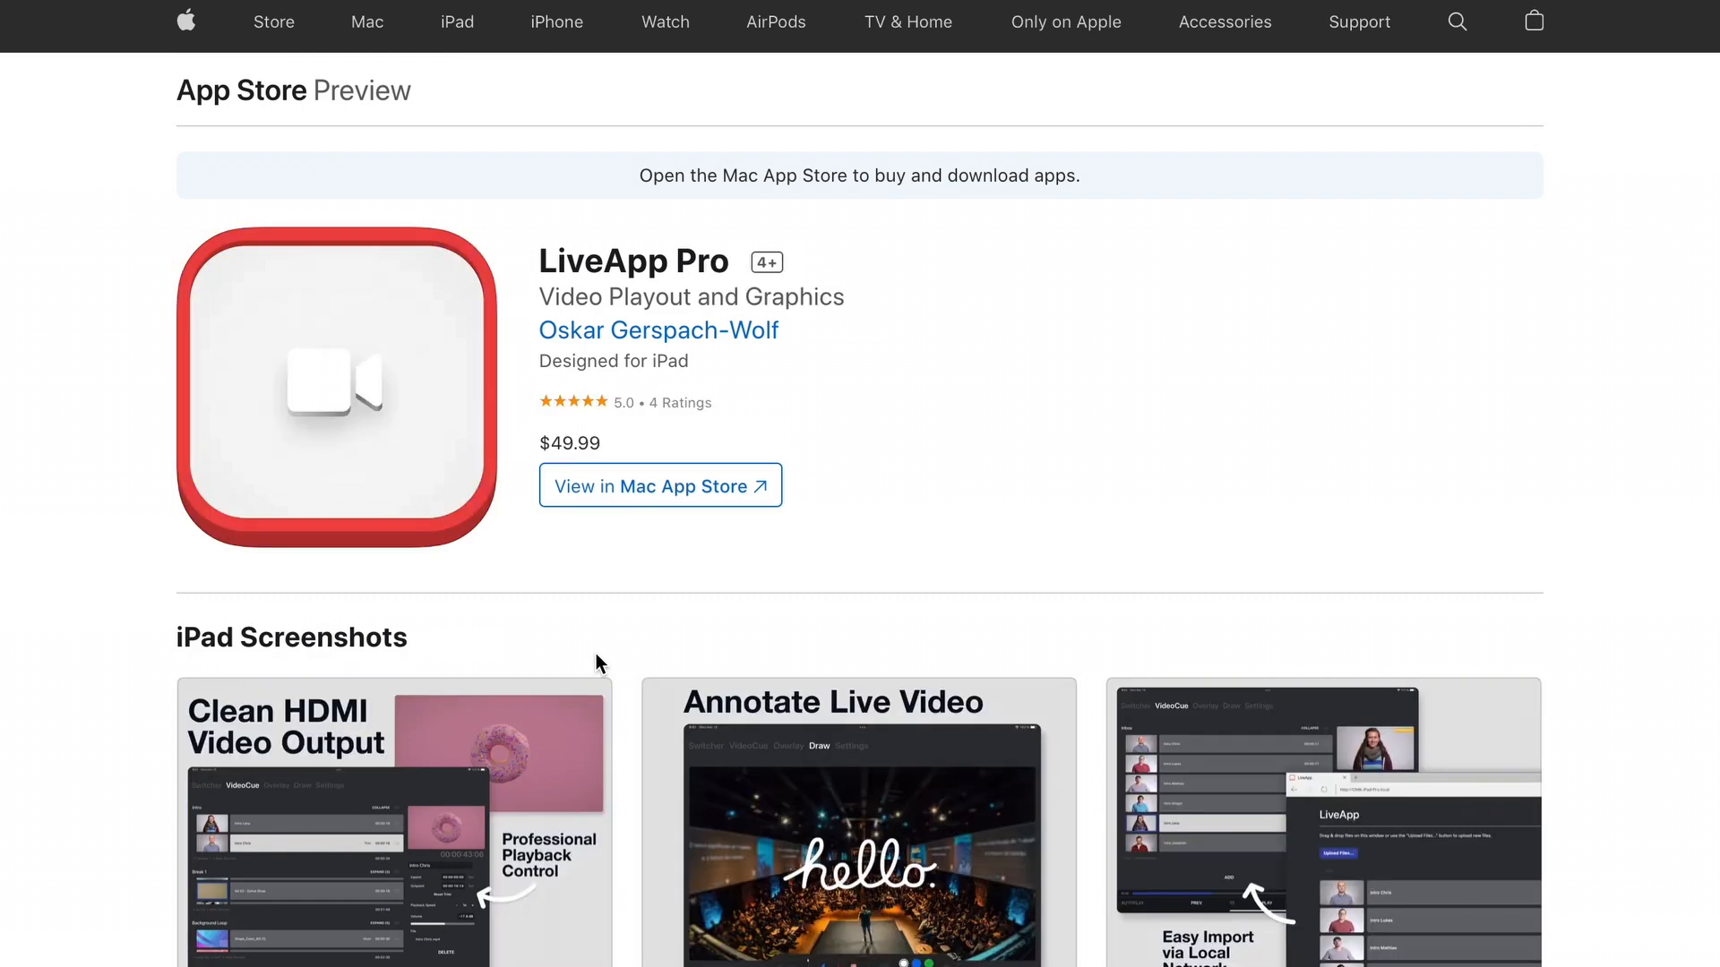
pyautogui.moveTo(1012, 233)
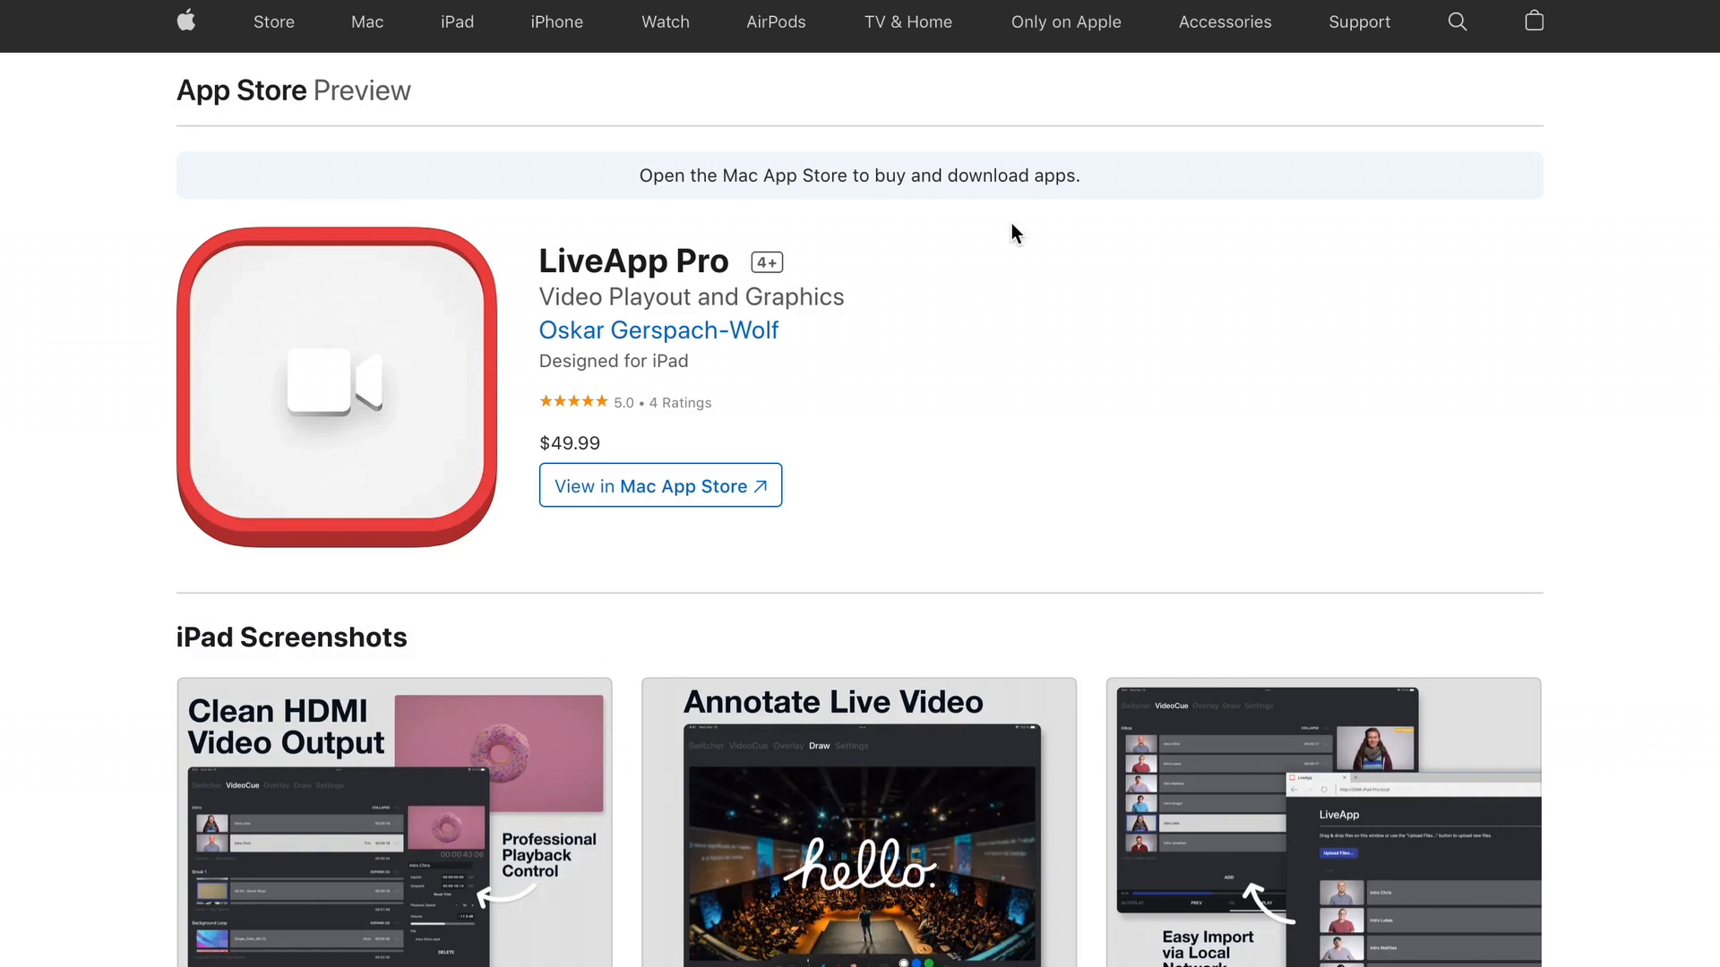